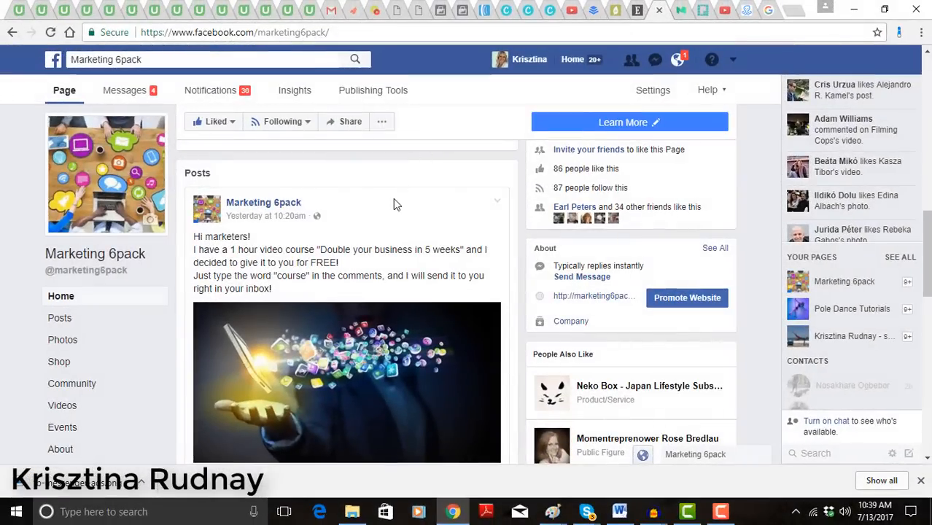
{"action": "mouse_move", "coordinate": [410, 191]}
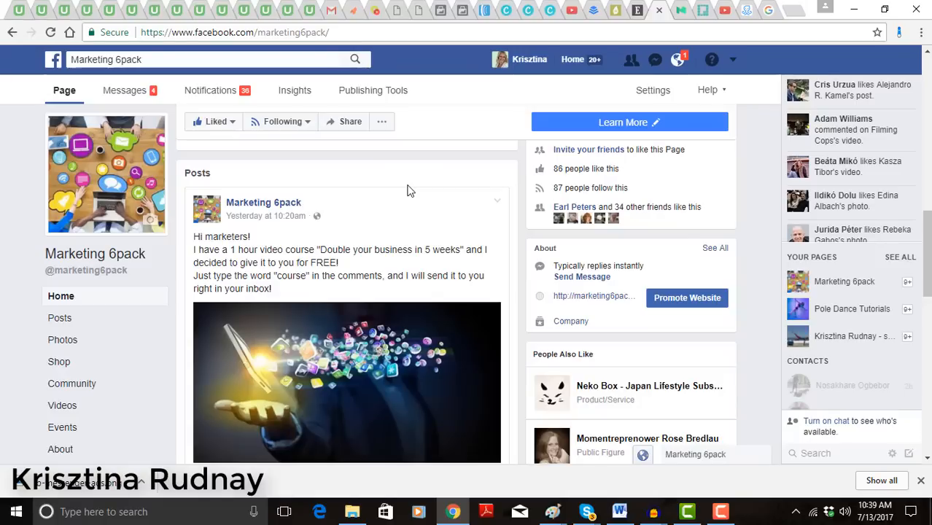
{"action": "mouse_move", "coordinate": [233, 226]}
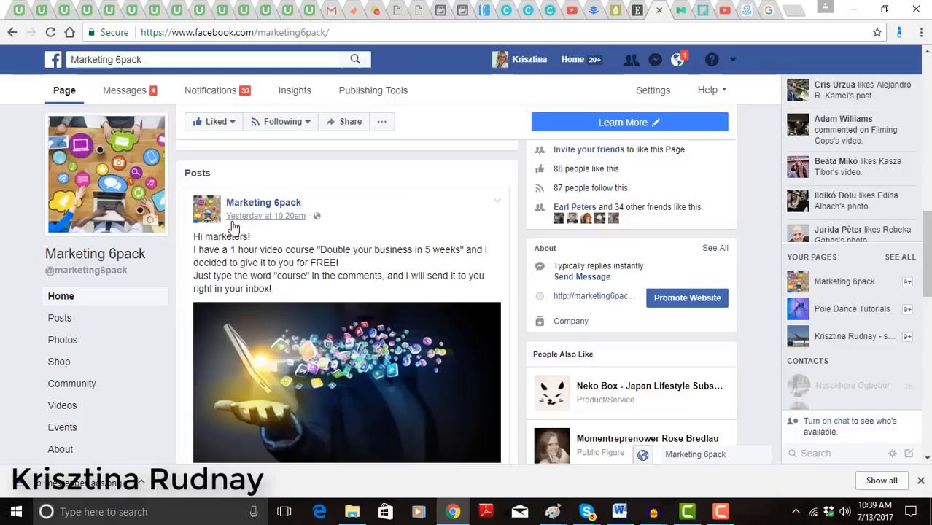
{"action": "mouse_move", "coordinate": [248, 208]}
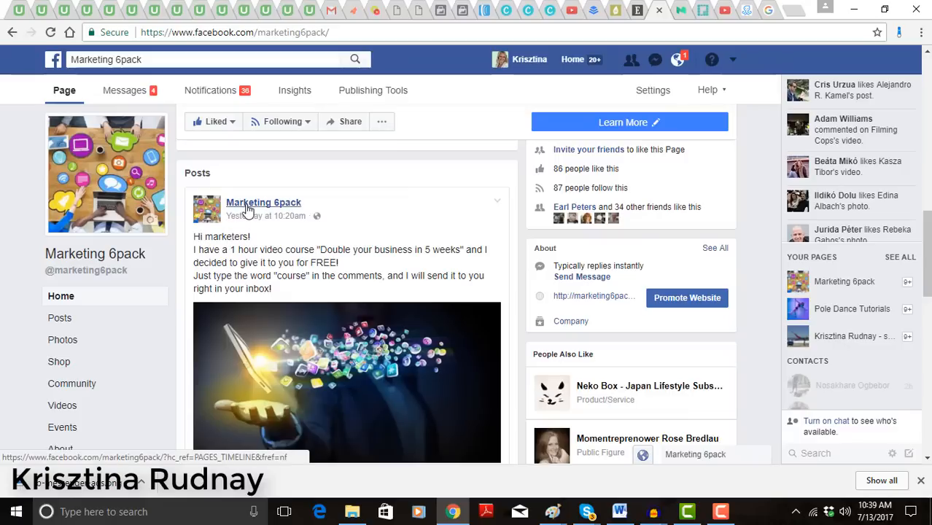
{"action": "mouse_move", "coordinate": [204, 246]}
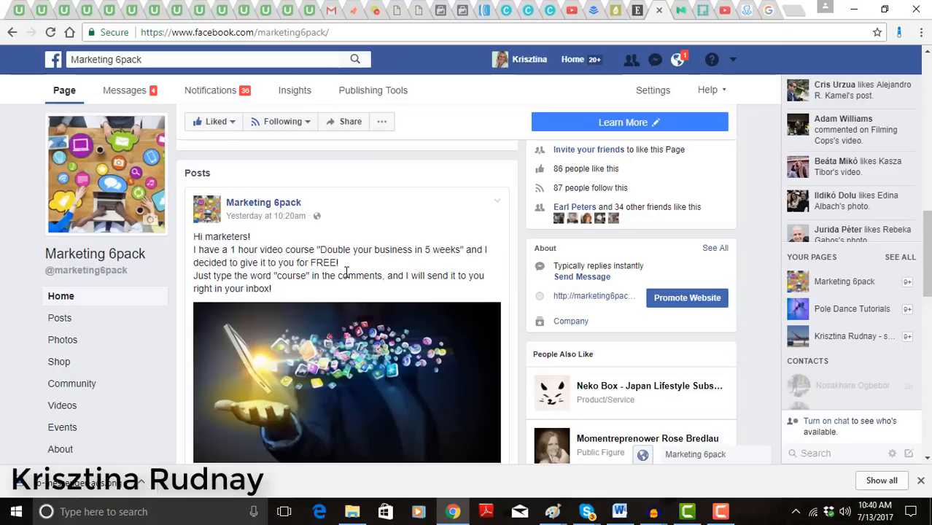
{"action": "mouse_move", "coordinate": [331, 287]}
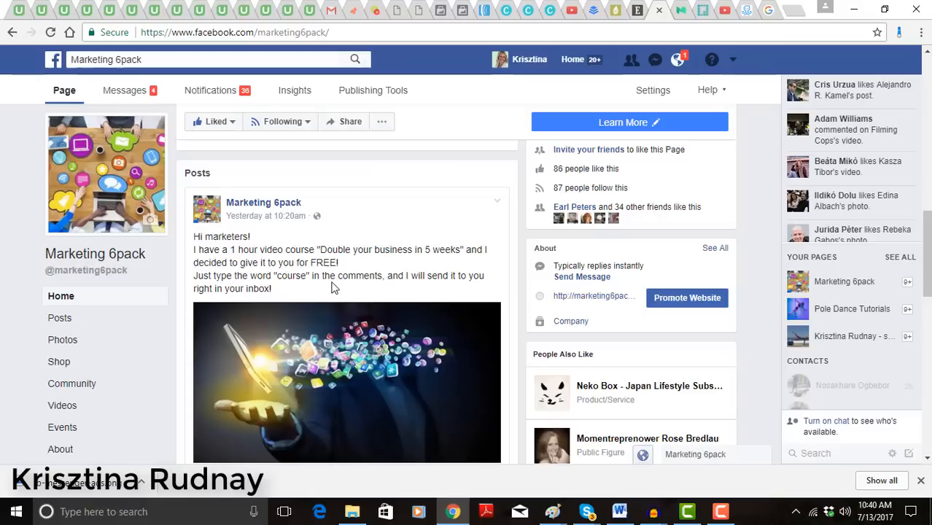
{"action": "mouse_move", "coordinate": [460, 251]}
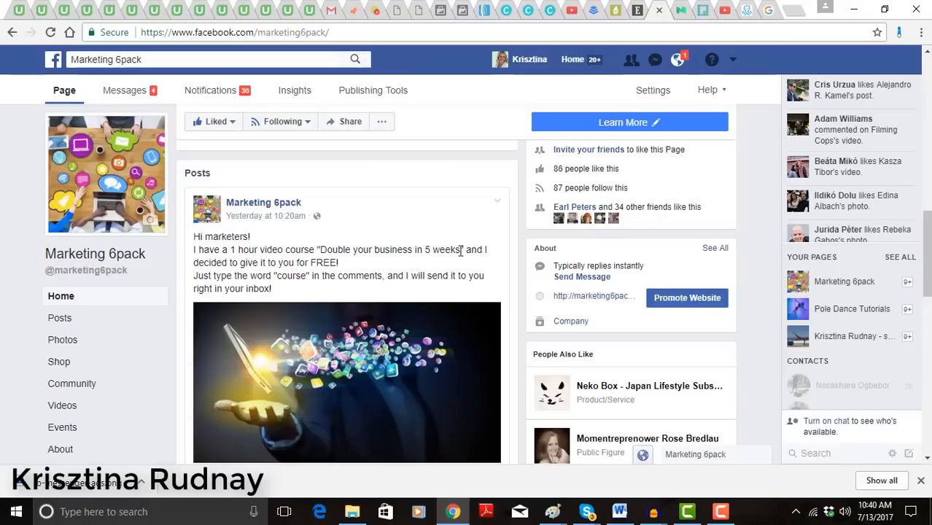
{"action": "mouse_move", "coordinate": [377, 201]}
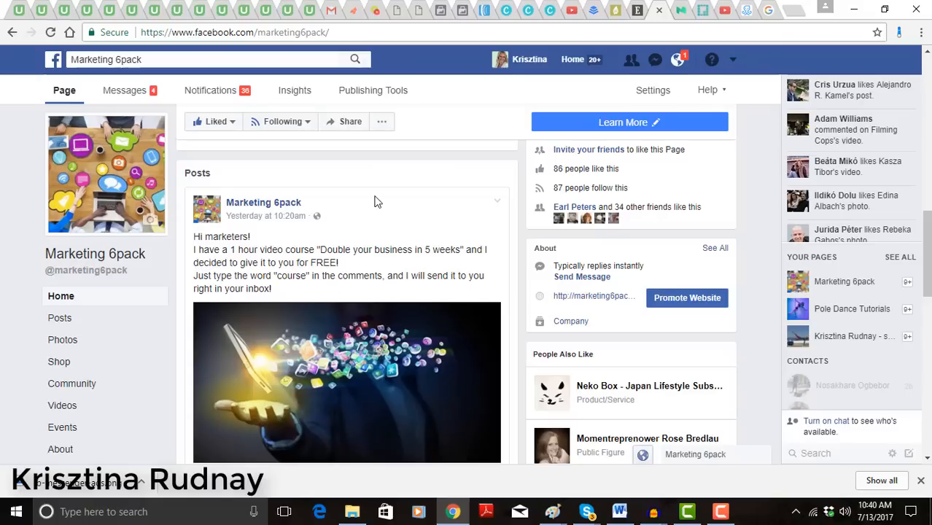
- Open the course giveaway post on its own page and look over its 'course' comments
{"action": "left_click", "coordinate": [265, 216]}
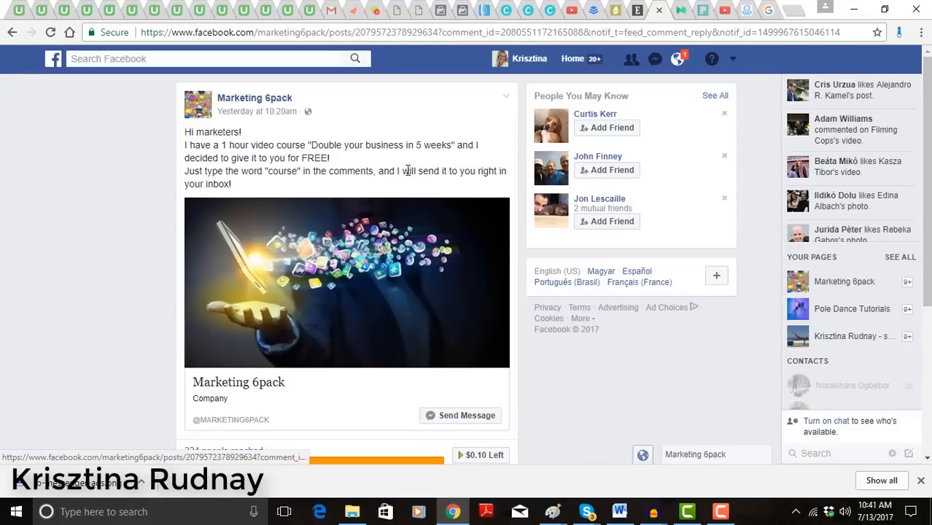
{"action": "scroll", "scroll_direction": "down", "scroll_amount": 3}
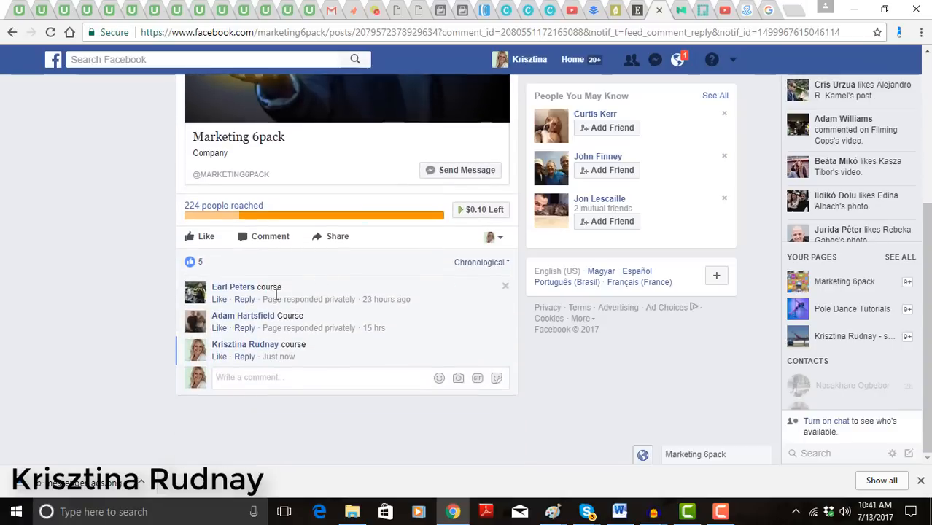
{"action": "scroll", "scroll_direction": "up", "scroll_amount": 3}
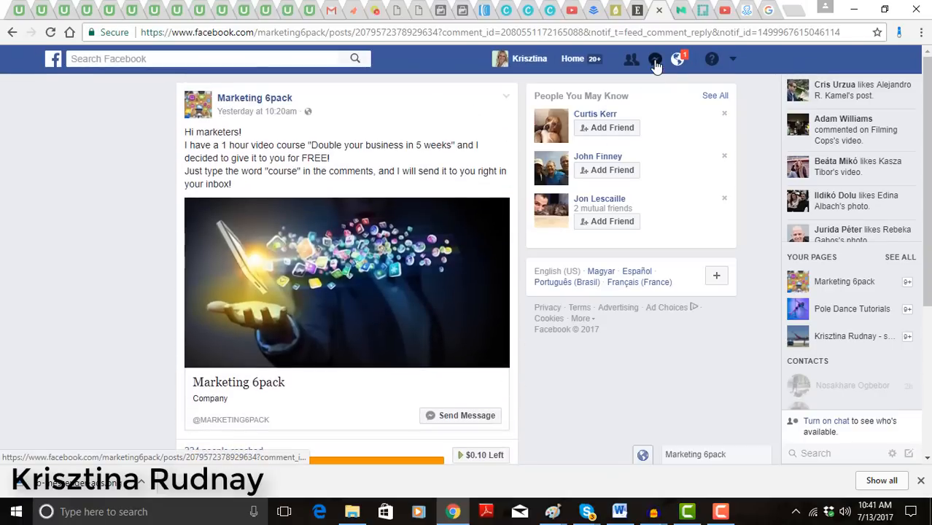
- Check the Marketing 6pack Messenger chat's course link reply, then close the chat
{"action": "left_click", "coordinate": [655, 58]}
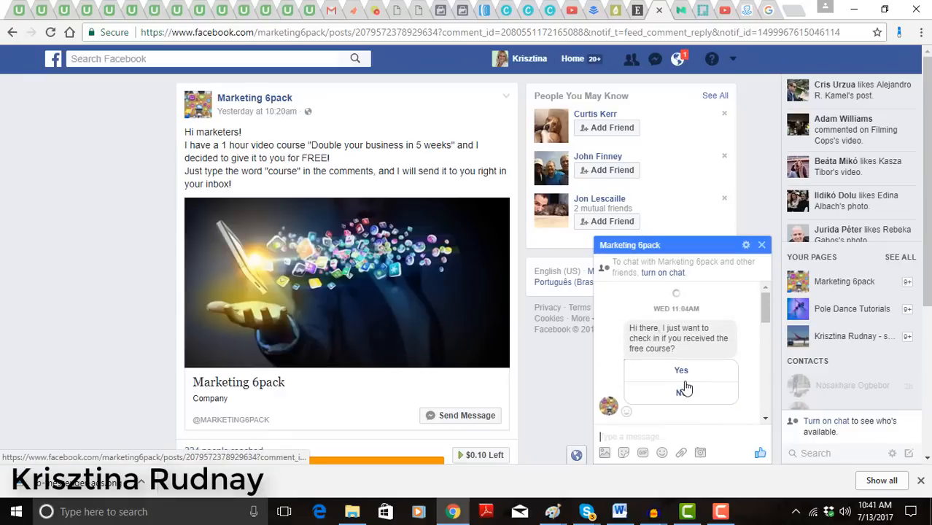
{"action": "left_click", "coordinate": [680, 370]}
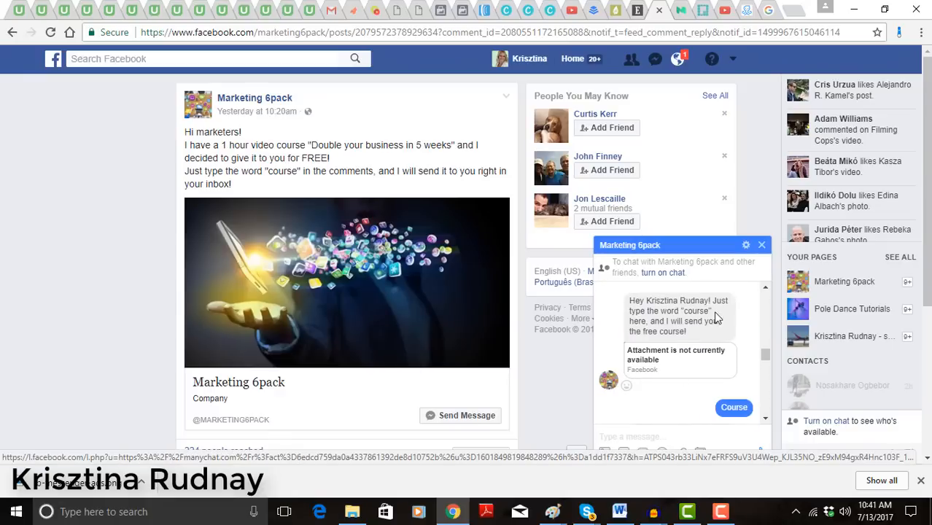
{"action": "mouse_move", "coordinate": [671, 330]}
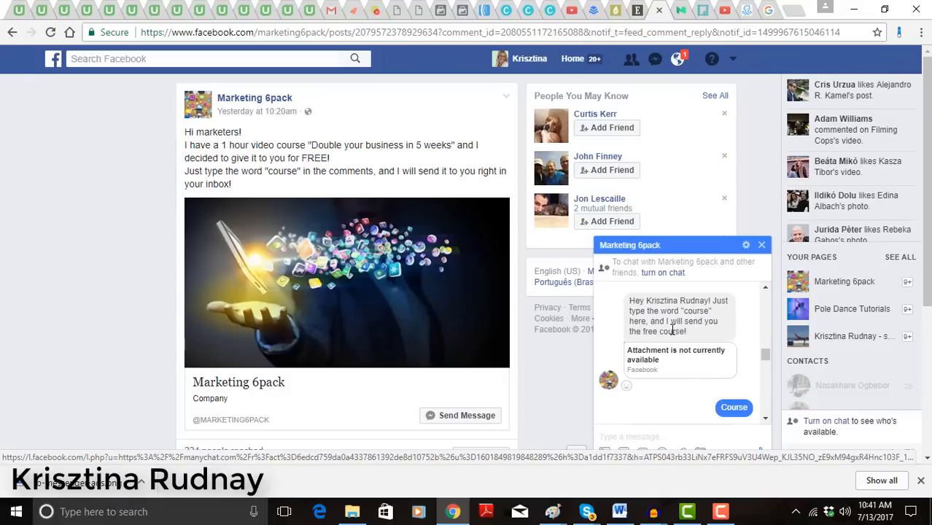
{"action": "mouse_move", "coordinate": [703, 343]}
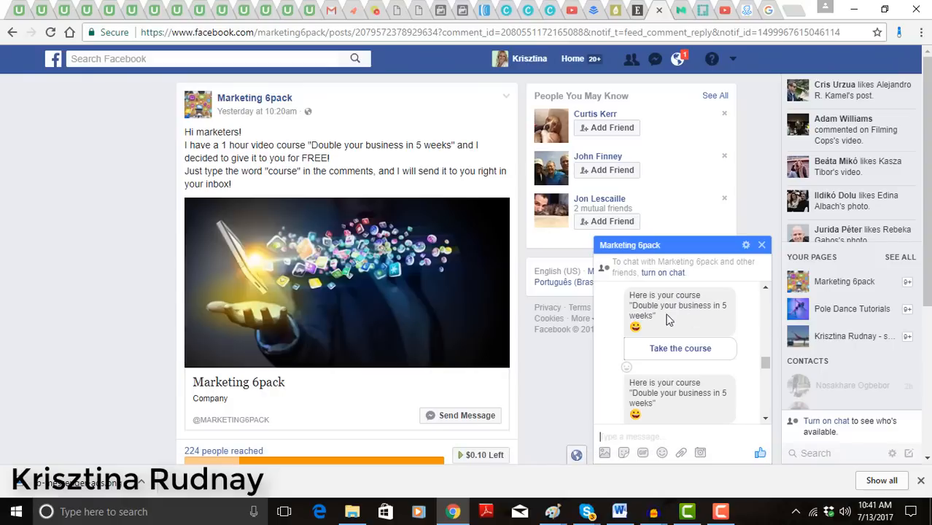
{"action": "mouse_move", "coordinate": [680, 349]}
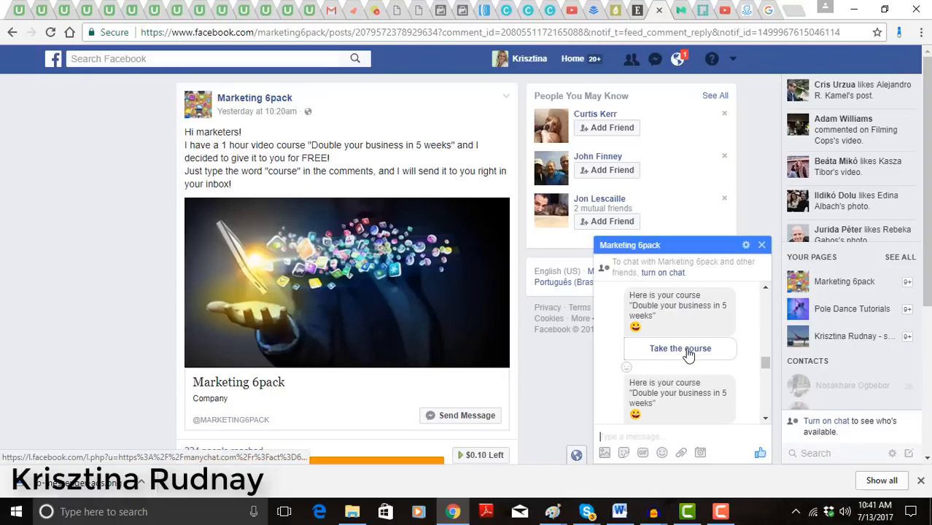
{"action": "scroll", "scroll_direction": "down", "scroll_amount": 3}
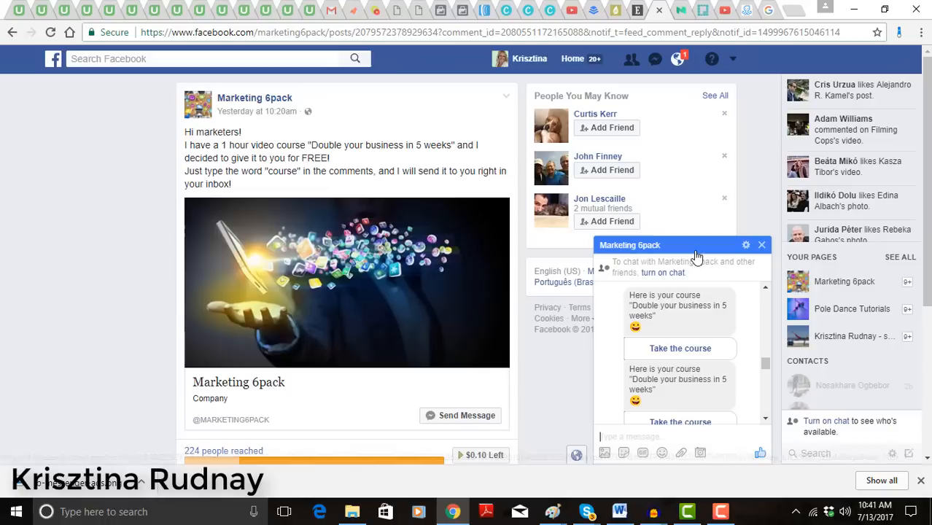
{"action": "left_click", "coordinate": [761, 244]}
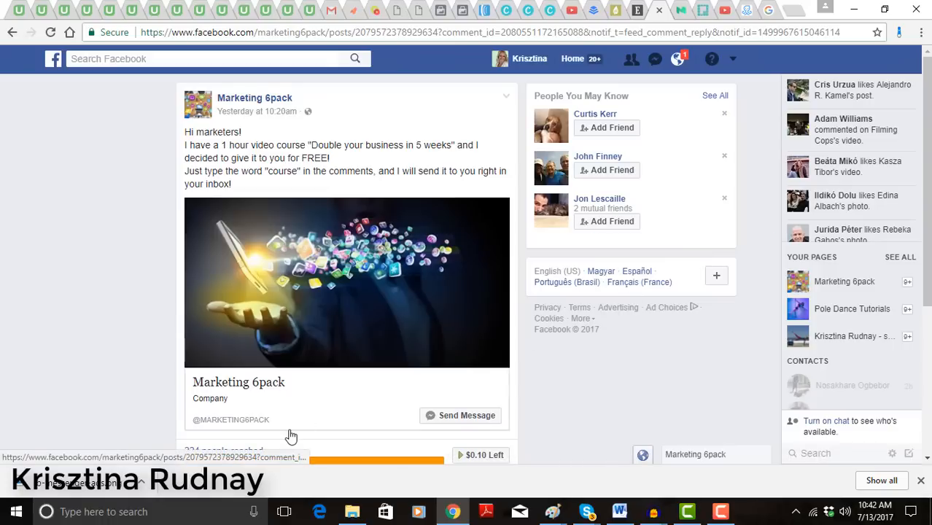
{"action": "scroll", "scroll_direction": "down", "scroll_amount": 3}
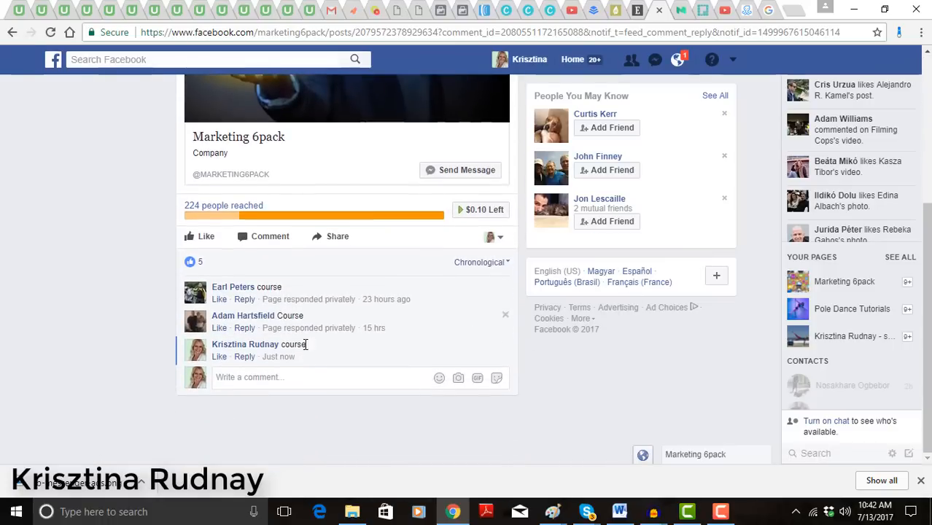
{"action": "scroll", "scroll_direction": "up", "scroll_amount": 3}
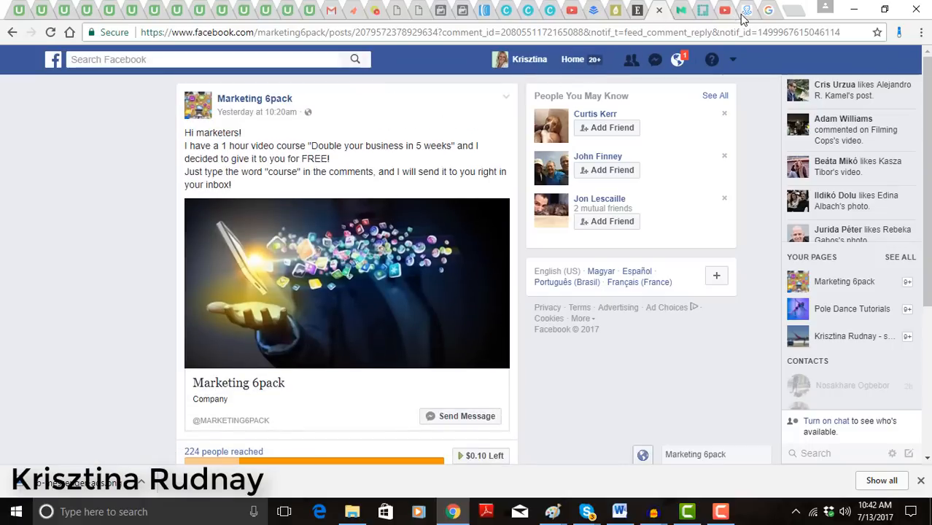
- Show the 'course' keyword rule's reply message and stats under Automation > Keywords
{"action": "left_click", "coordinate": [743, 9]}
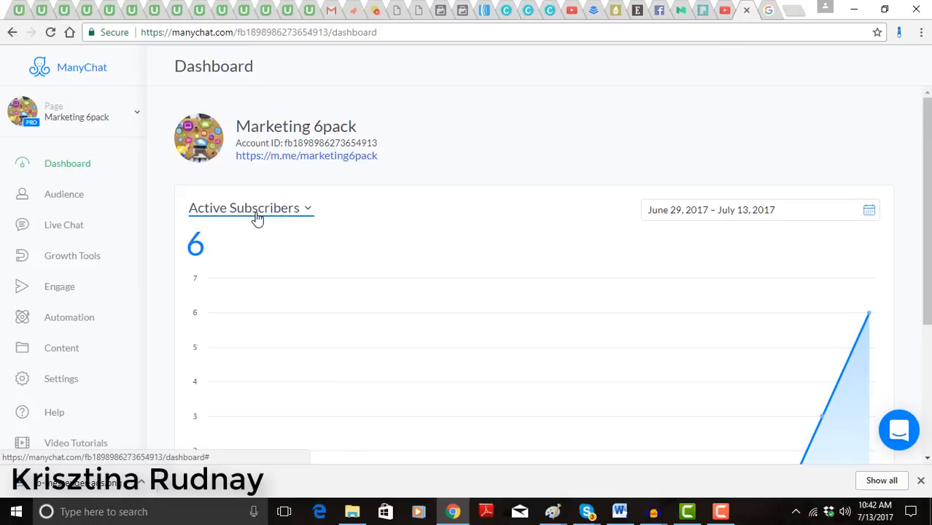
{"action": "mouse_move", "coordinate": [65, 310]}
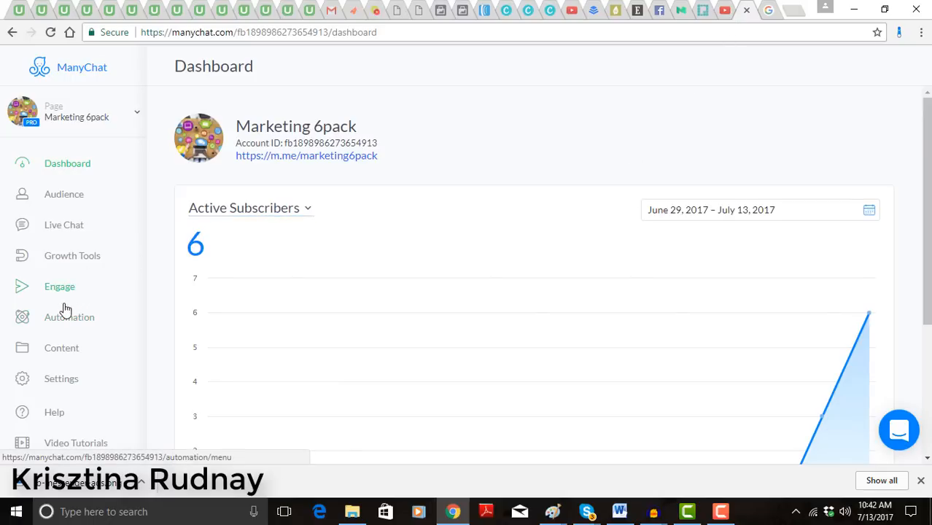
{"action": "mouse_move", "coordinate": [67, 382]}
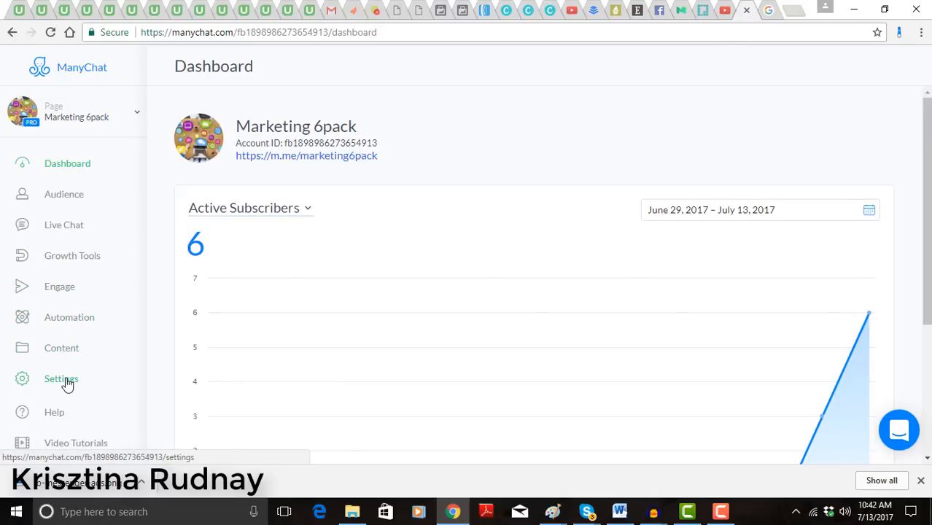
{"action": "left_click", "coordinate": [69, 317]}
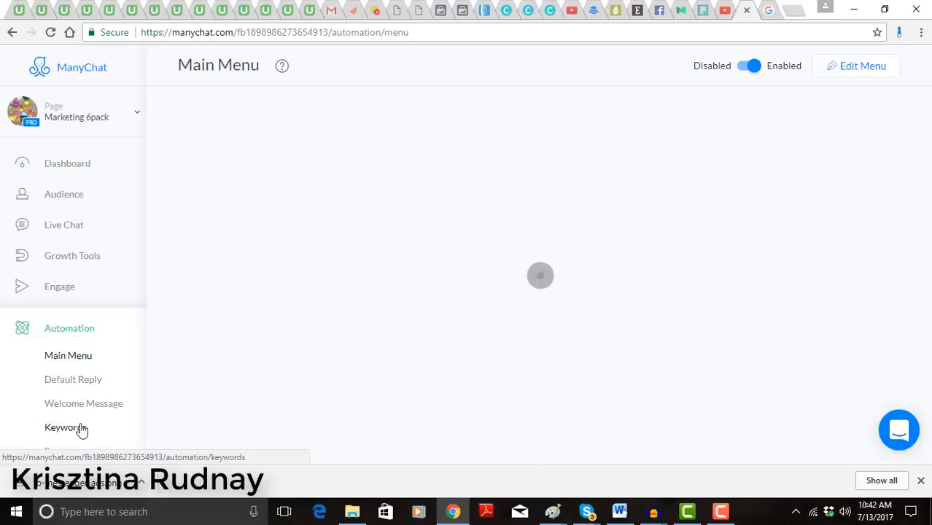
{"action": "left_click", "coordinate": [66, 428]}
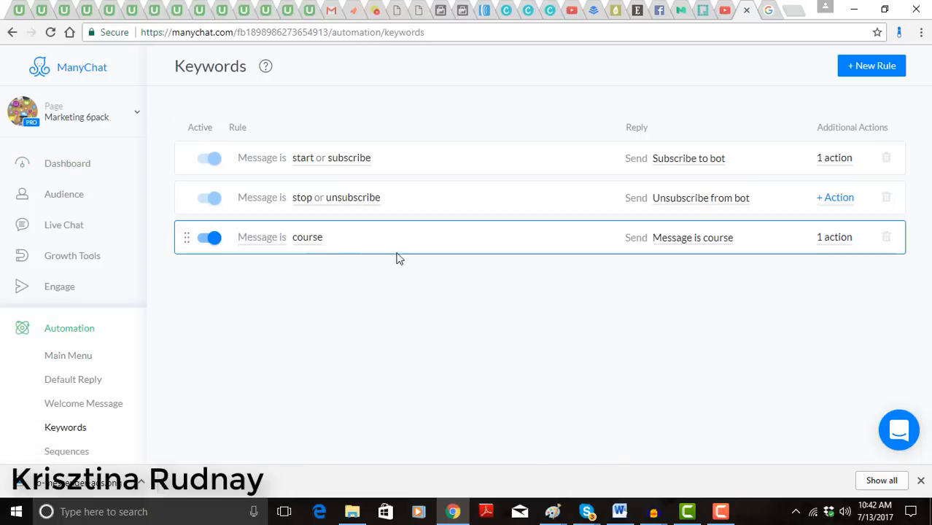
{"action": "mouse_move", "coordinate": [699, 246]}
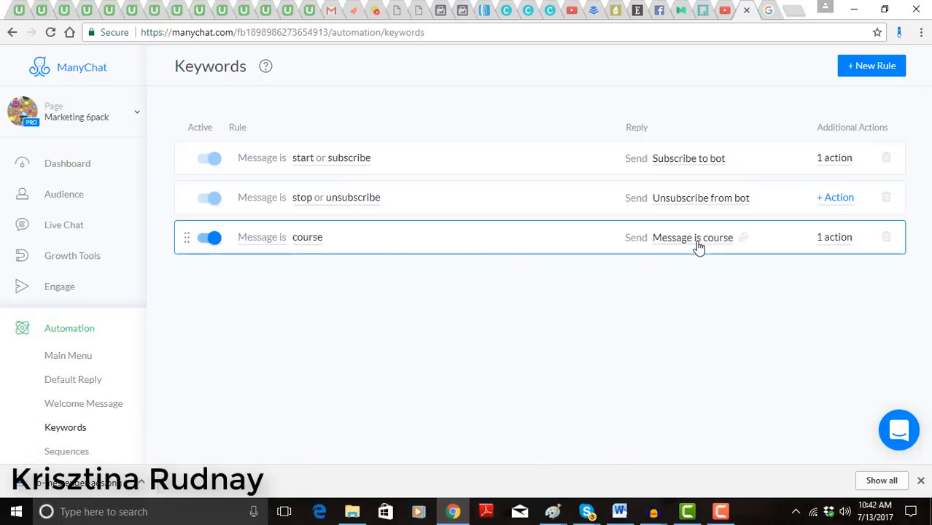
{"action": "left_click", "coordinate": [692, 237]}
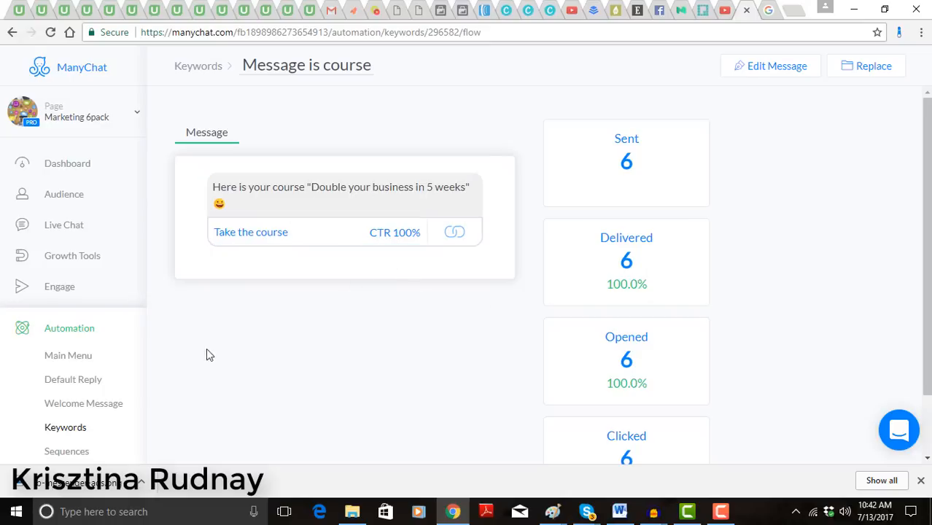
{"action": "mouse_move", "coordinate": [492, 62]}
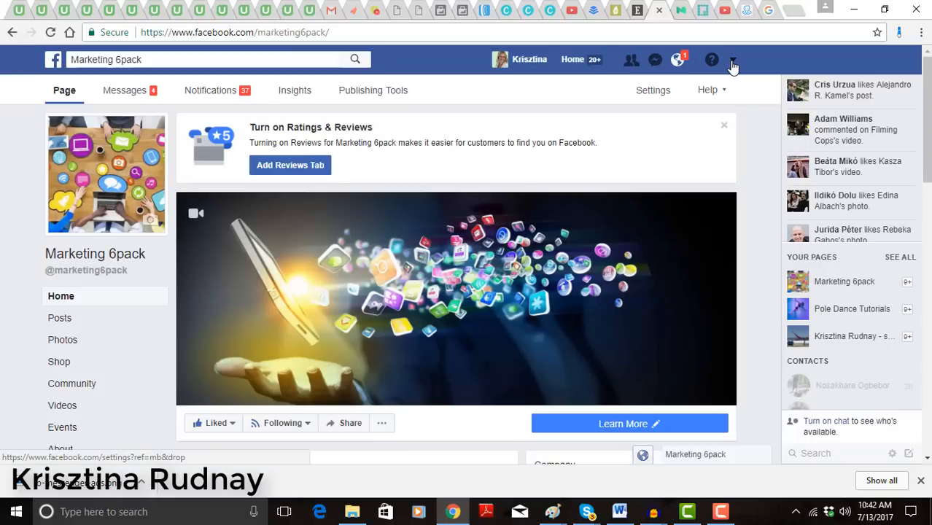
- Dismiss the Create a Post draft and scroll Marketing 6pack's page to the free course post
{"action": "scroll", "scroll_direction": "down", "scroll_amount": 3}
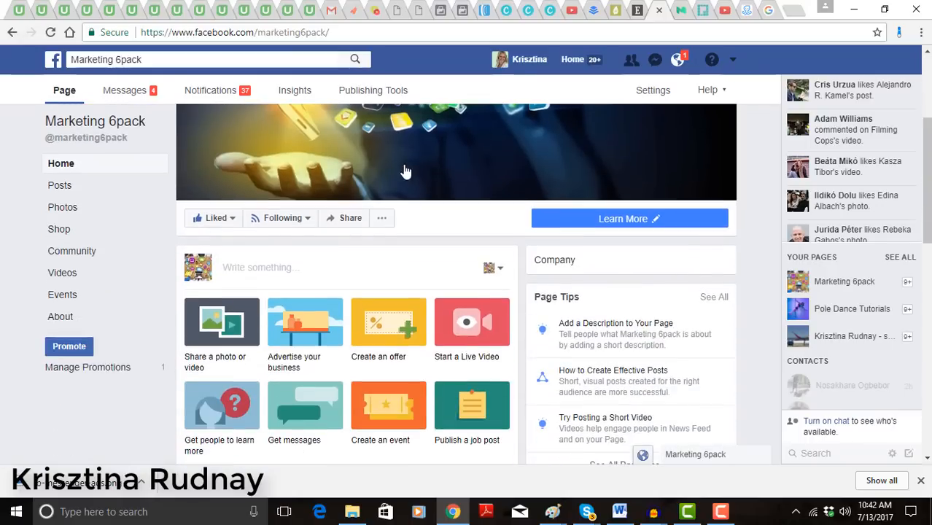
{"action": "scroll", "scroll_direction": "down", "scroll_amount": 3}
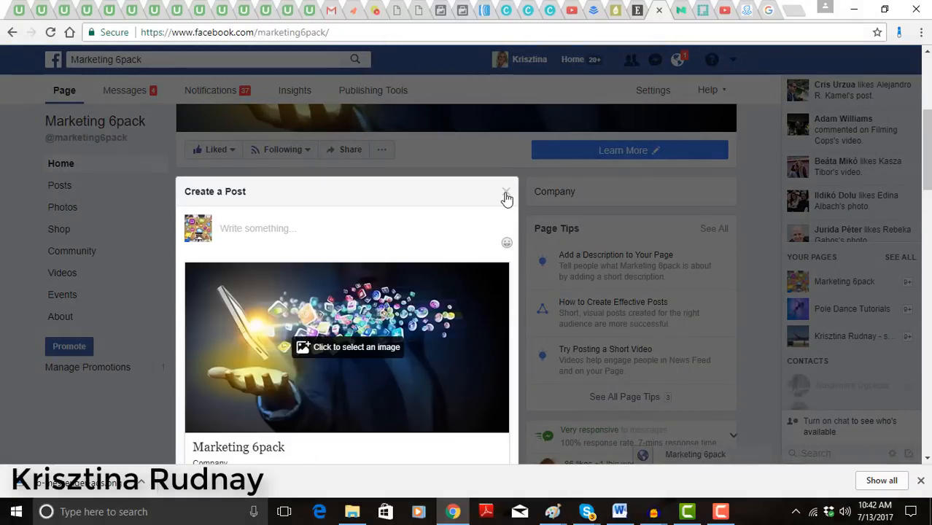
{"action": "left_click", "coordinate": [506, 196]}
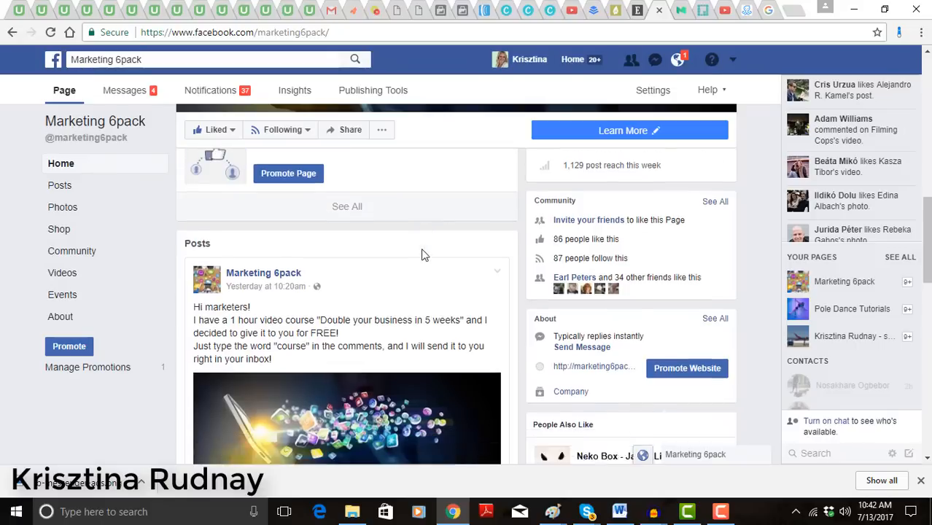
{"action": "scroll", "scroll_direction": "down", "scroll_amount": 3}
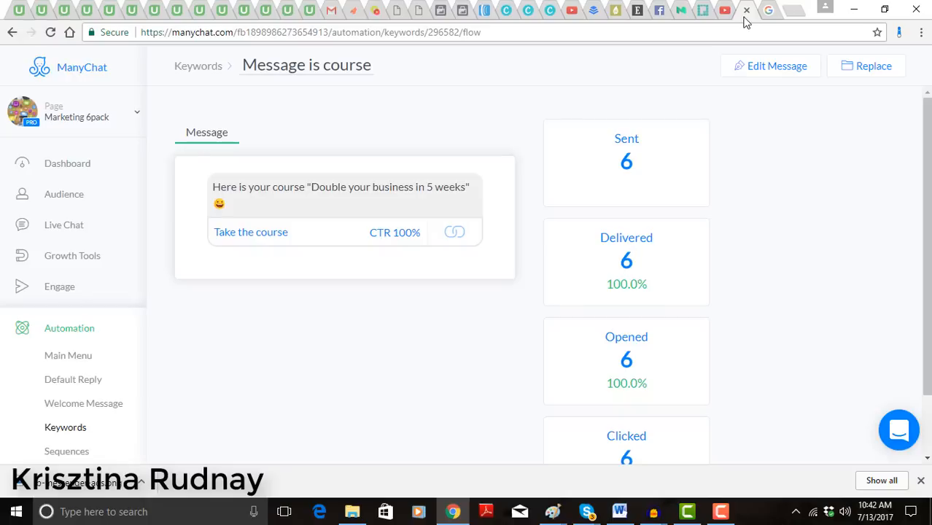
{"action": "mouse_move", "coordinate": [72, 255]}
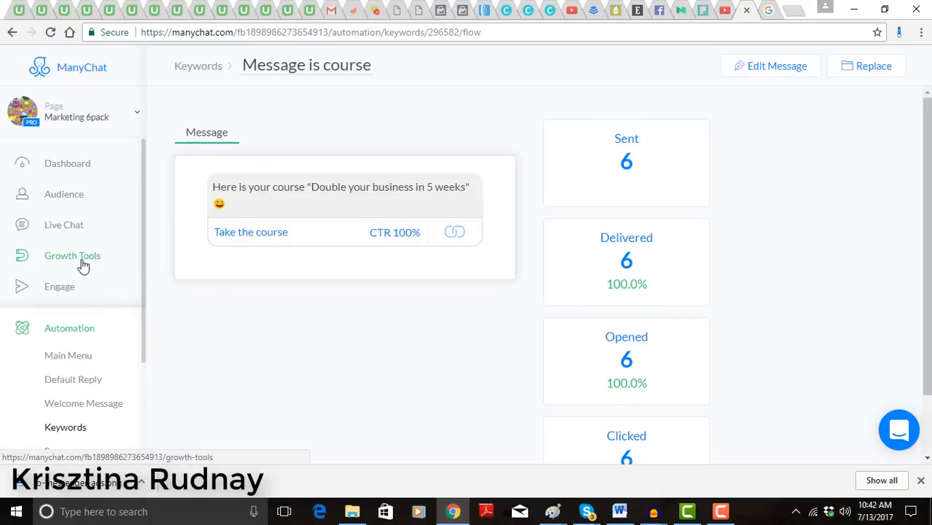
- Create a new growth tool from Growth Tools with Facebook Comments as its type
{"action": "left_click", "coordinate": [72, 256]}
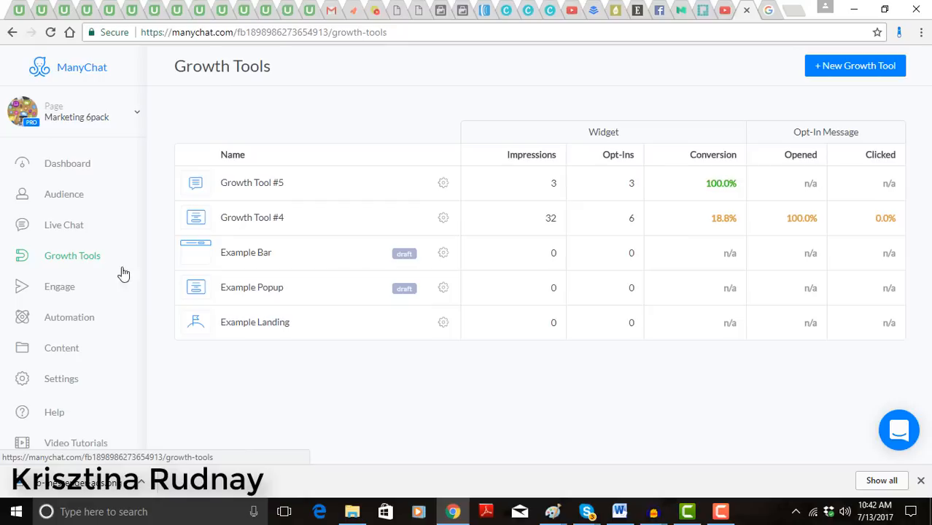
{"action": "mouse_move", "coordinate": [854, 66]}
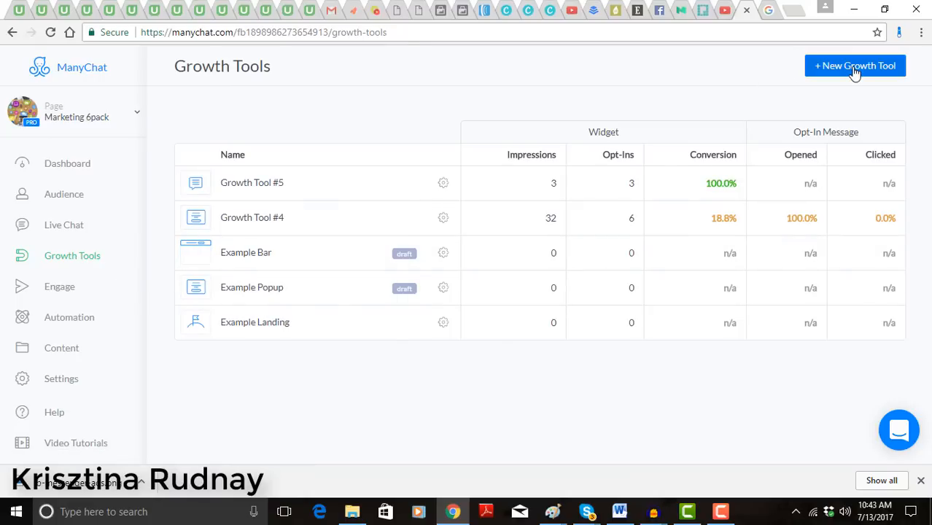
{"action": "left_click", "coordinate": [854, 65]}
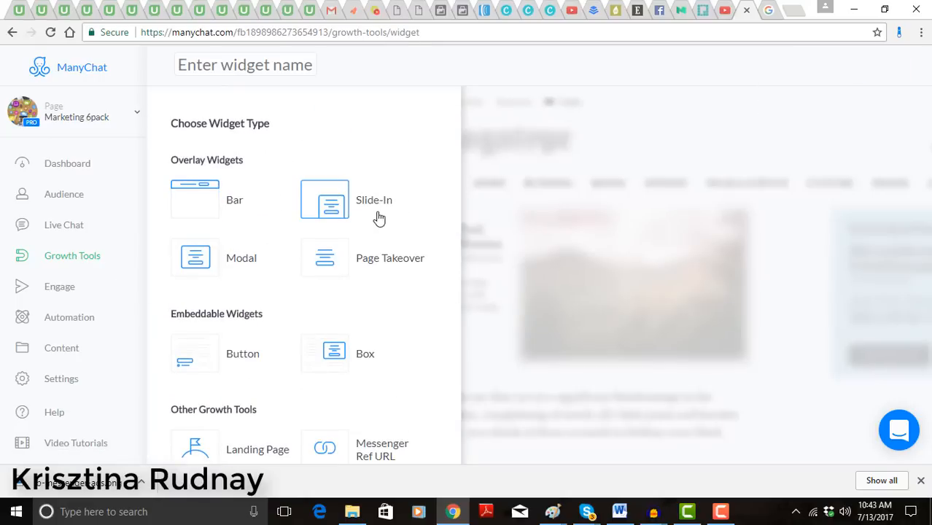
{"action": "scroll", "scroll_direction": "down", "scroll_amount": 3}
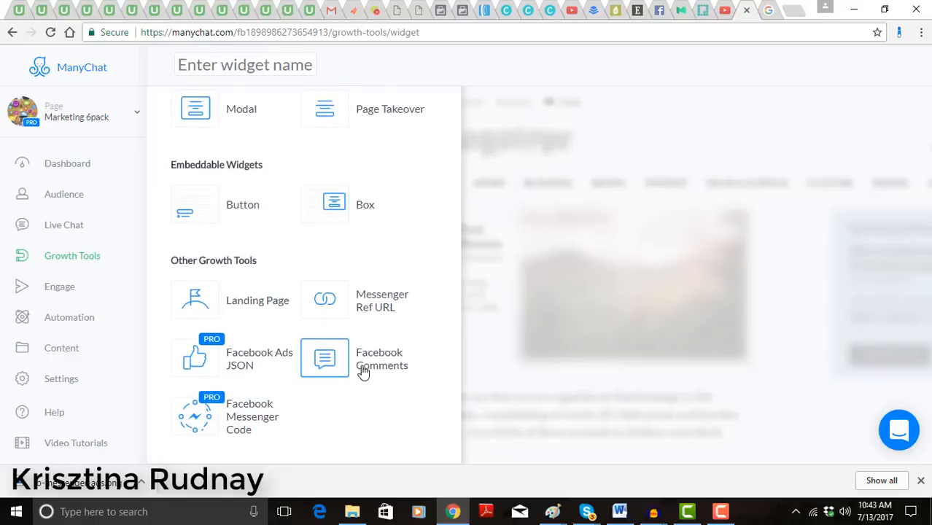
{"action": "mouse_move", "coordinate": [385, 372]}
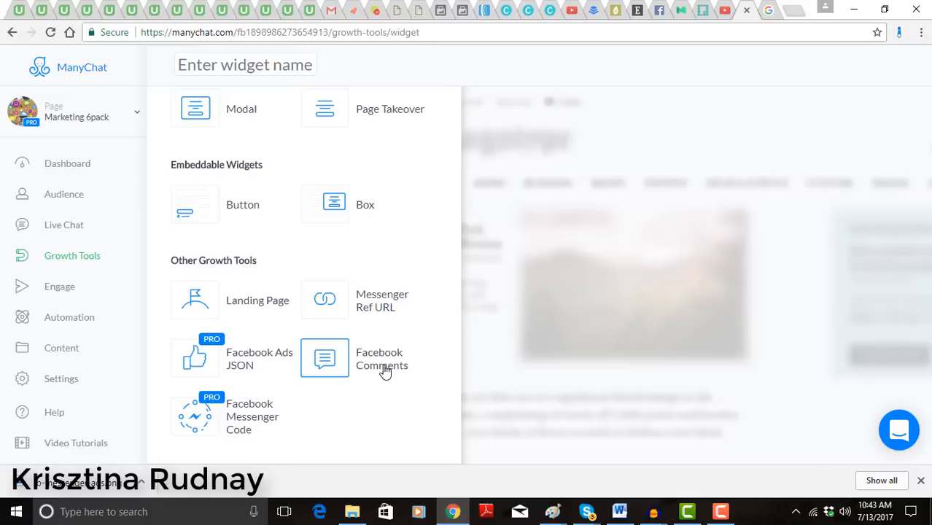
{"action": "mouse_move", "coordinate": [391, 299]}
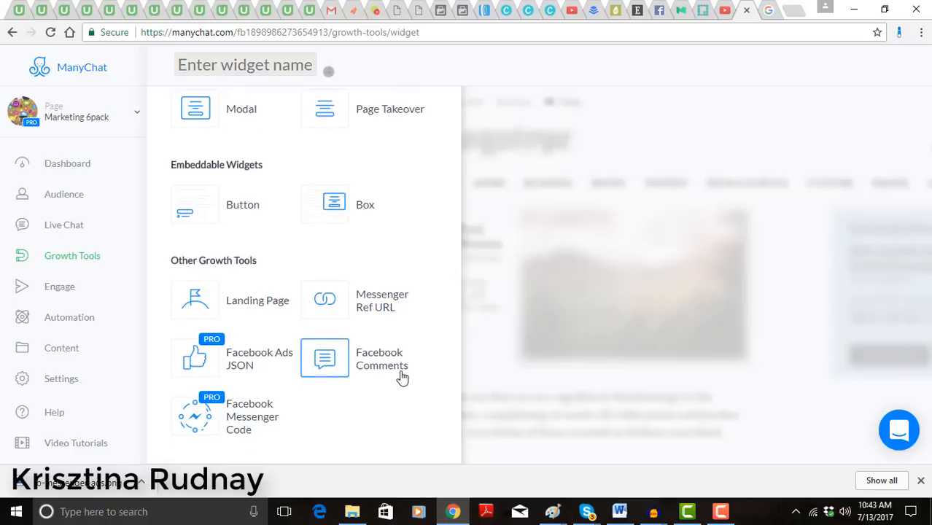
{"action": "left_click", "coordinate": [324, 357]}
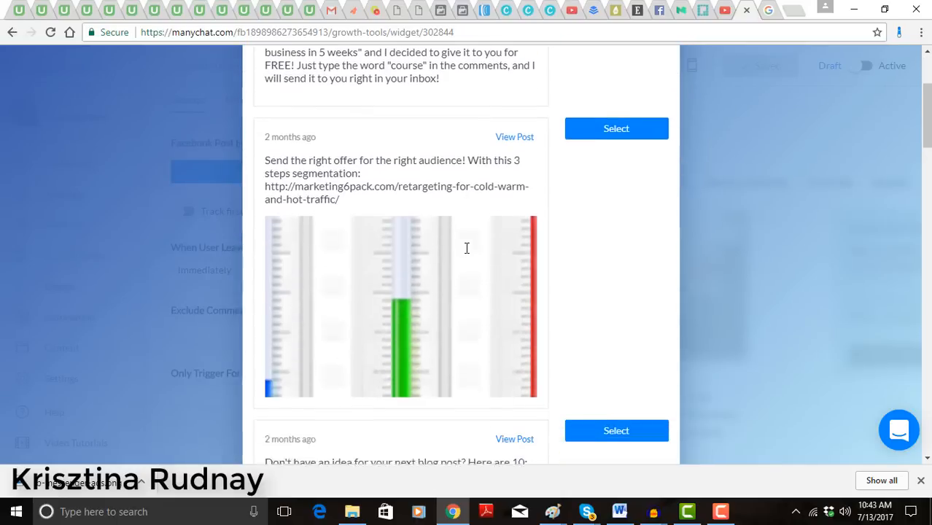
- Select the 'Hi marketers!' free course post for the comments growth tool
{"action": "scroll", "scroll_direction": "up", "scroll_amount": 3}
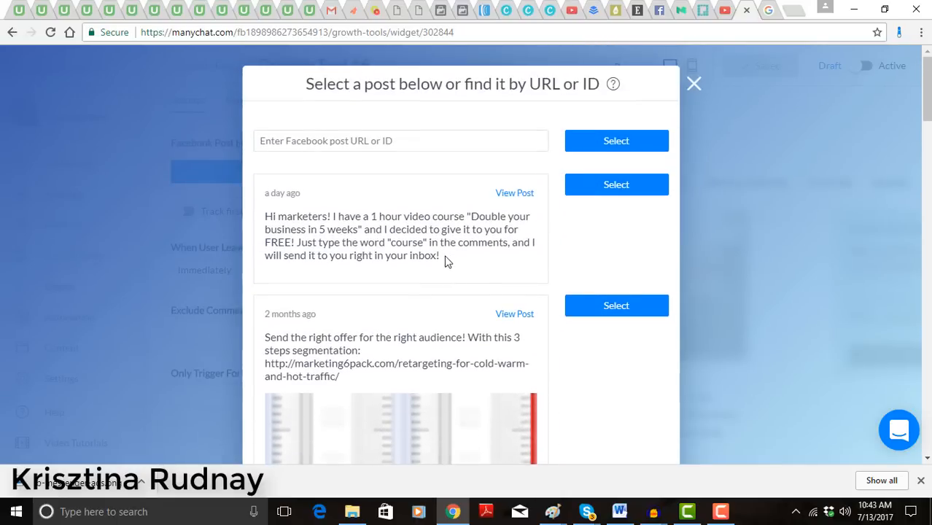
{"action": "mouse_move", "coordinate": [284, 269]}
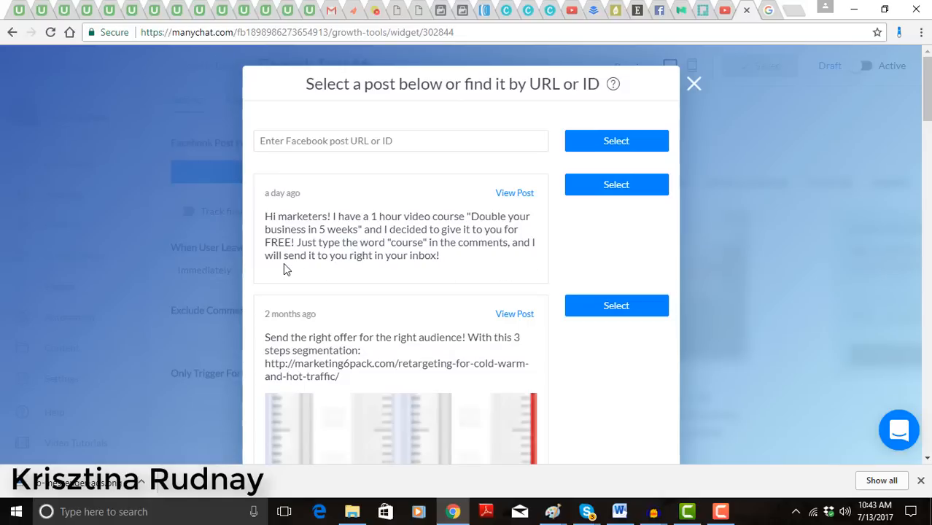
{"action": "mouse_move", "coordinate": [399, 271]}
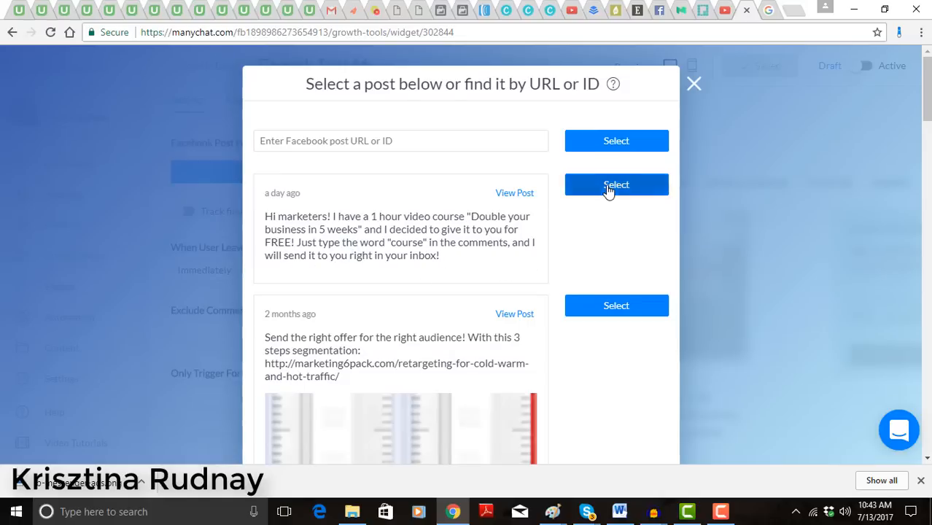
{"action": "left_click", "coordinate": [616, 185]}
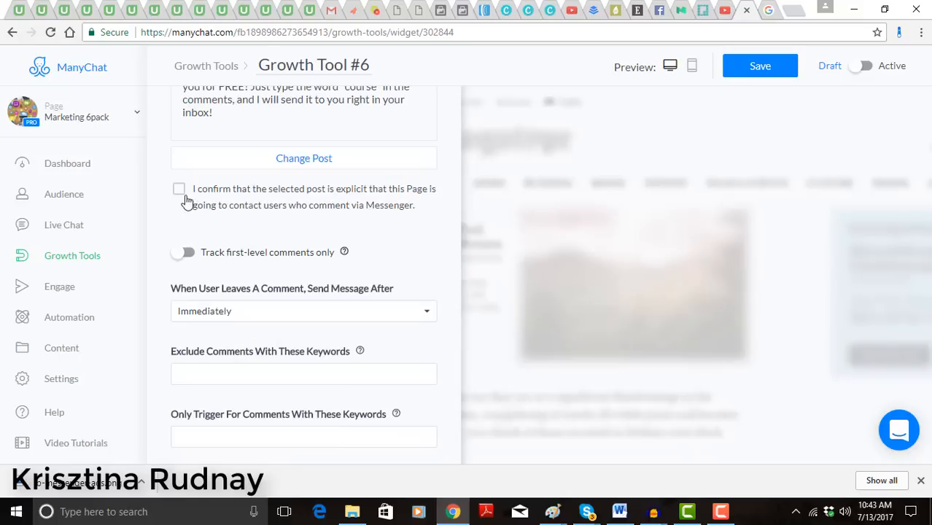
{"action": "mouse_move", "coordinate": [331, 195]}
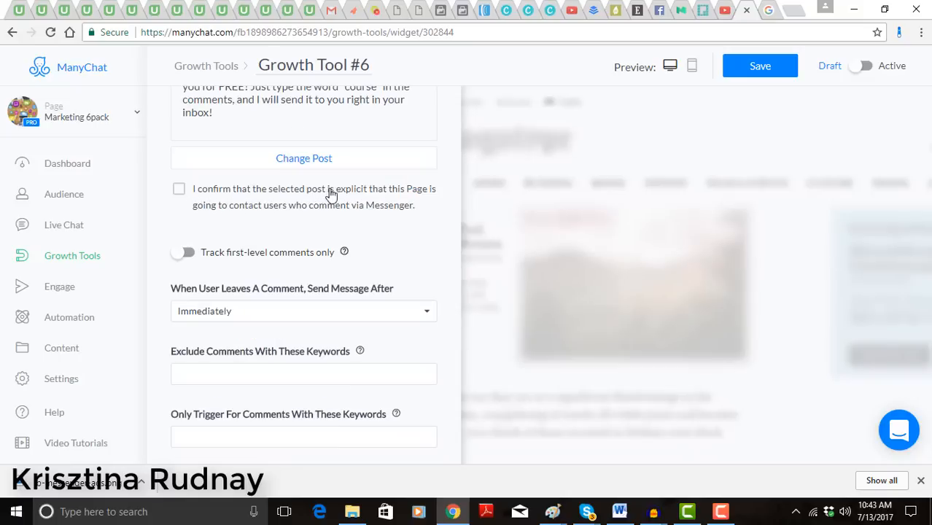
{"action": "mouse_move", "coordinate": [254, 217]}
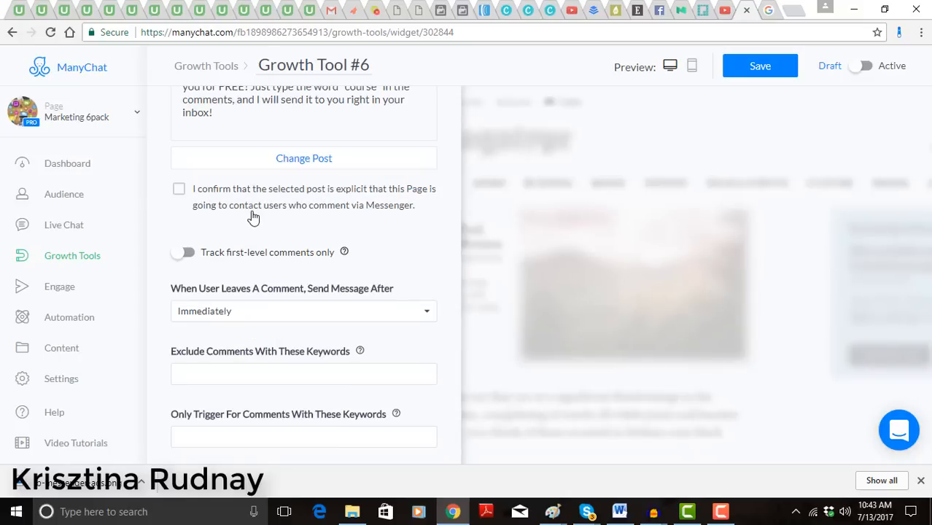
{"action": "mouse_move", "coordinate": [377, 217]}
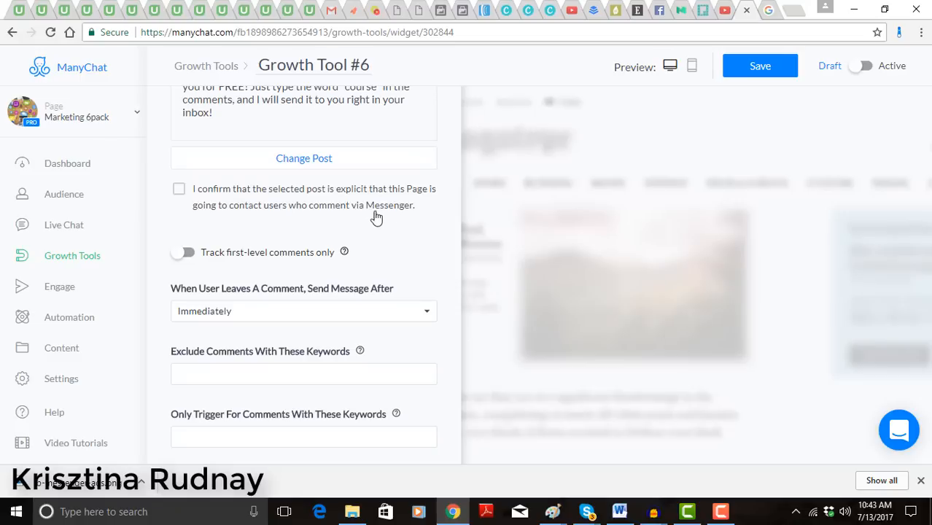
- Enable 'Track first-level comments only', keeping Send Message After at Immediately
{"action": "scroll", "scroll_direction": "up", "scroll_amount": 3}
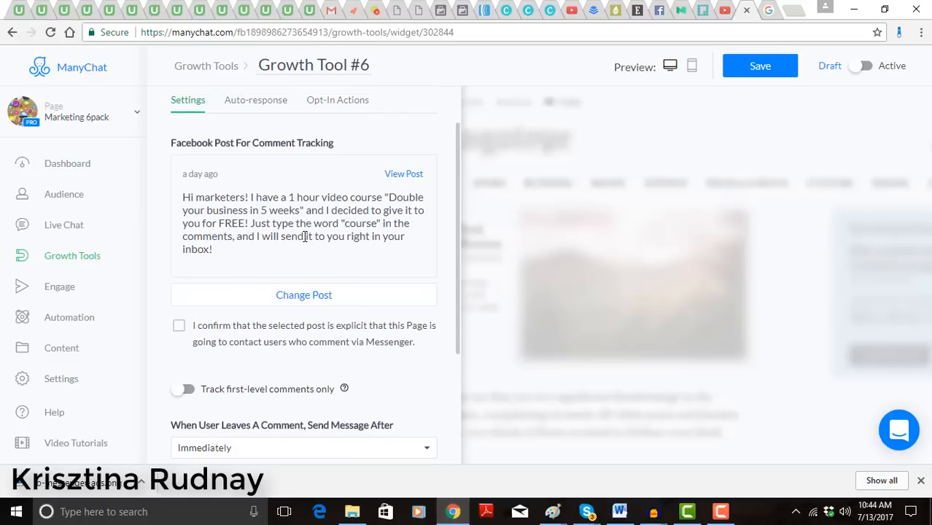
{"action": "scroll", "scroll_direction": "down", "scroll_amount": 3}
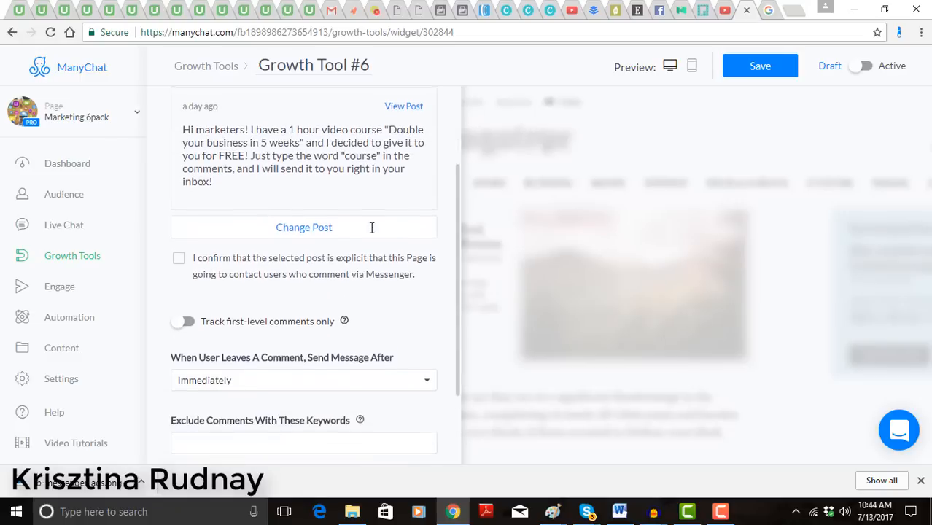
{"action": "scroll", "scroll_direction": "down", "scroll_amount": 3}
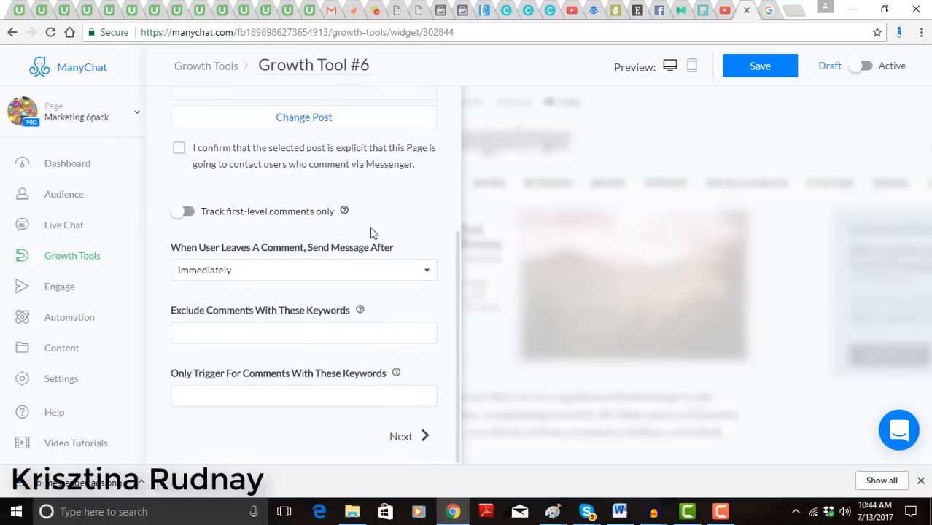
{"action": "left_click", "coordinate": [183, 212]}
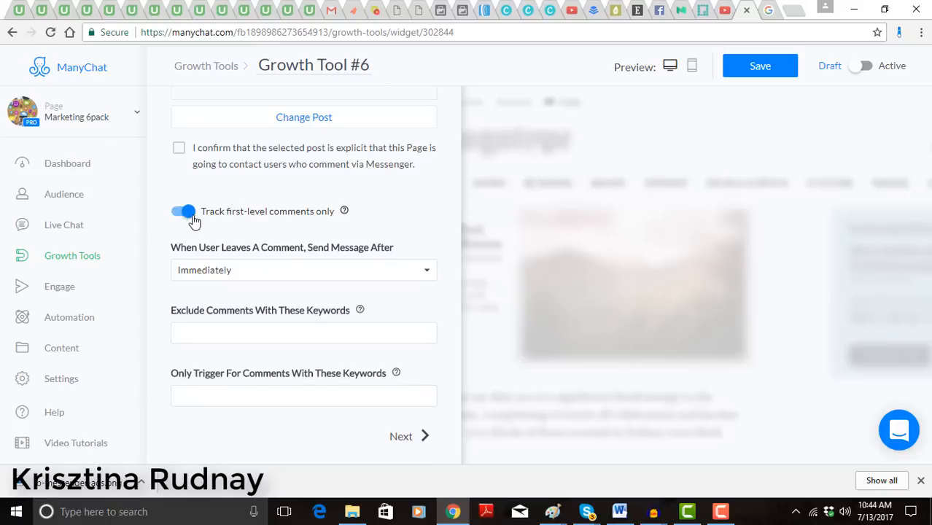
{"action": "mouse_move", "coordinate": [331, 225]}
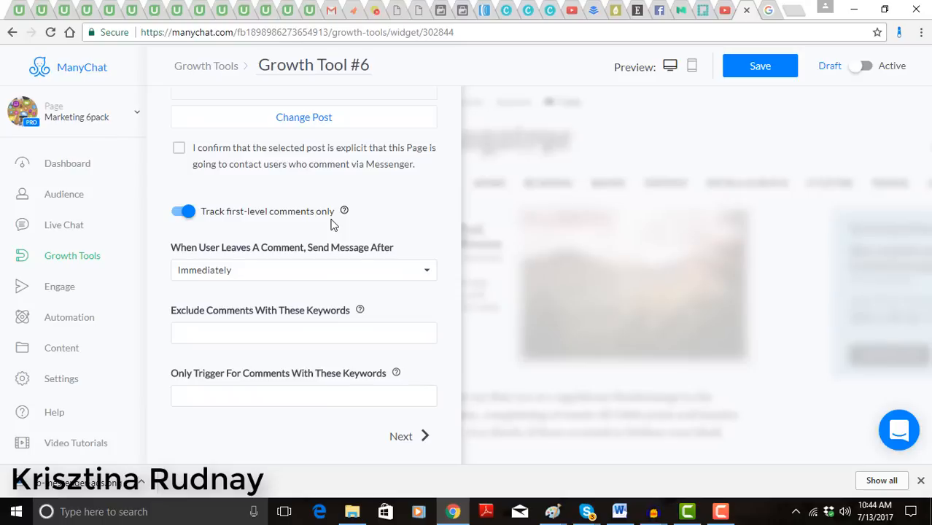
{"action": "mouse_move", "coordinate": [304, 238]}
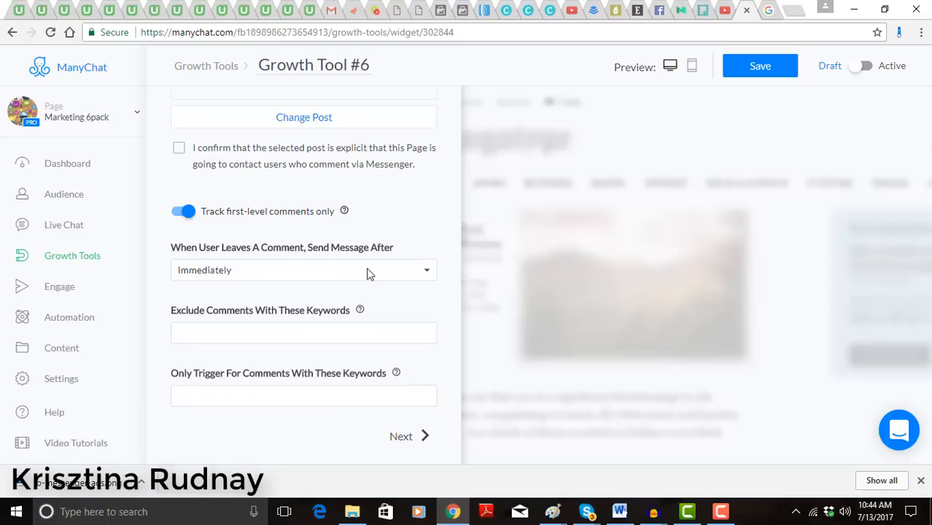
{"action": "mouse_move", "coordinate": [291, 250]}
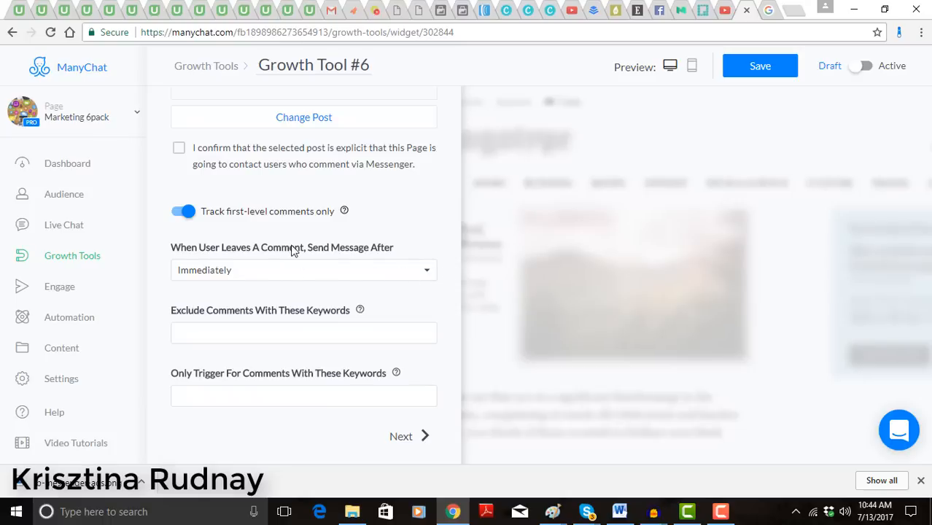
{"action": "mouse_move", "coordinate": [233, 324]}
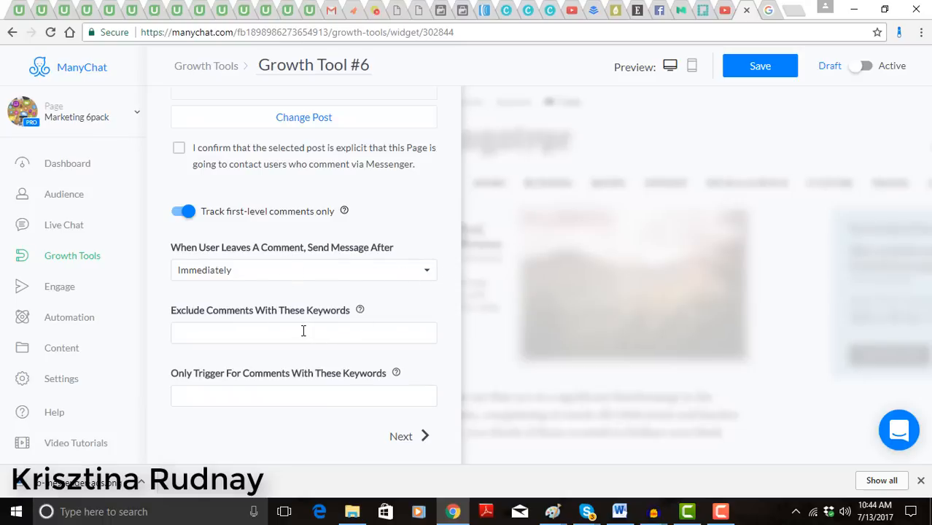
- Set the trigger keyword to 'course' and advance to the auto-response message
{"action": "left_click", "coordinate": [303, 333]}
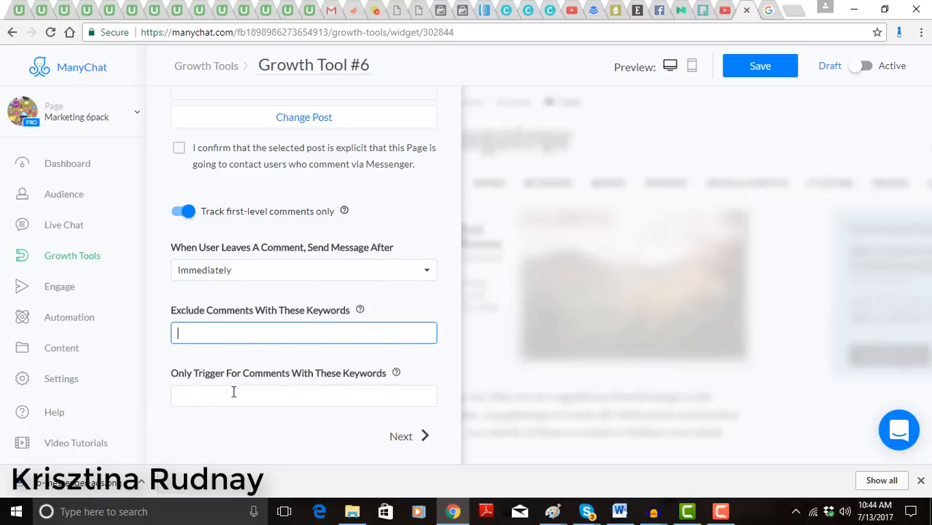
{"action": "left_click", "coordinate": [303, 395]}
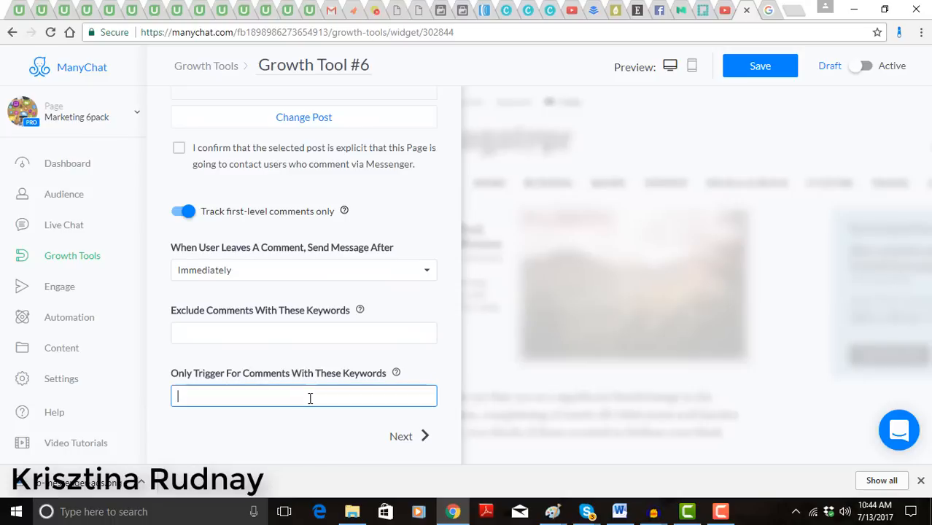
{"action": "type", "text": "course"}
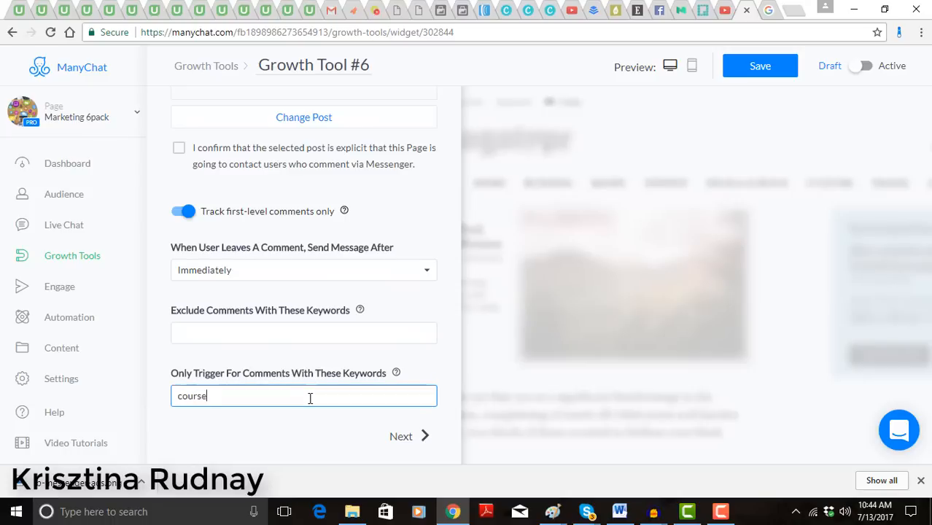
{"action": "mouse_move", "coordinate": [401, 436]}
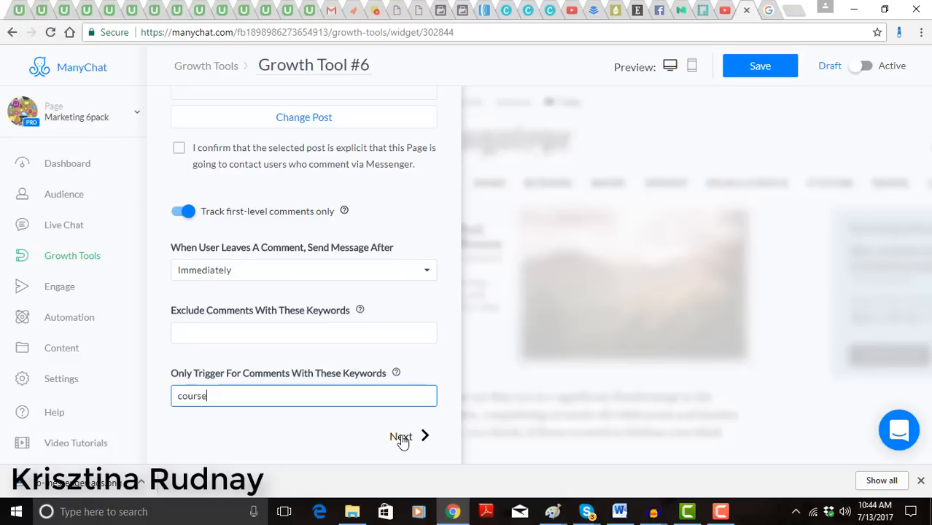
{"action": "left_click", "coordinate": [401, 436]}
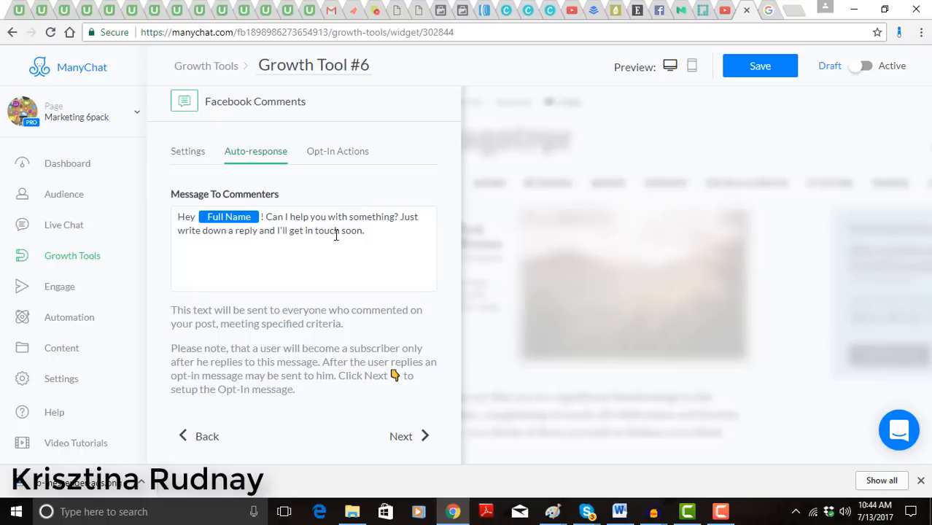
{"action": "mouse_move", "coordinate": [354, 243]}
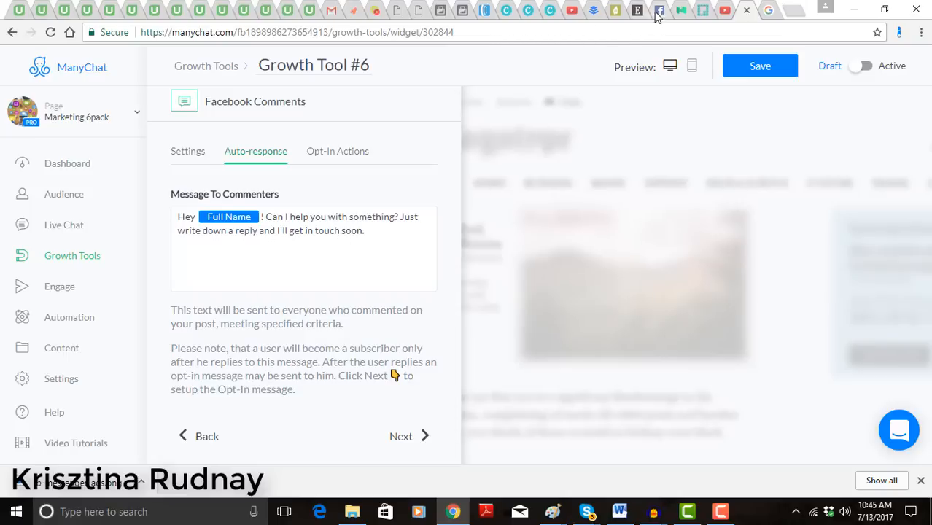
{"action": "mouse_move", "coordinate": [658, 11]}
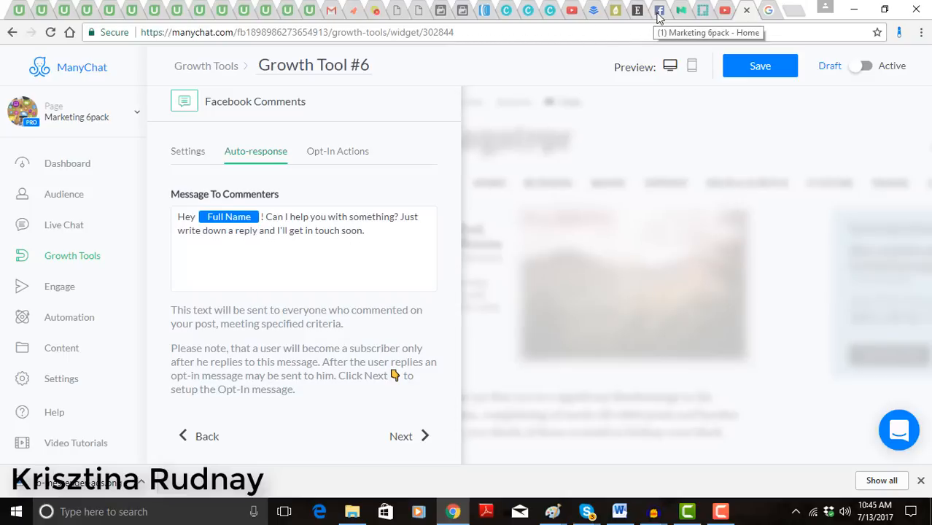
- Keep the auto-response message unchanged and return to the Marketing 6pack Facebook tab
{"action": "left_click", "coordinate": [657, 10]}
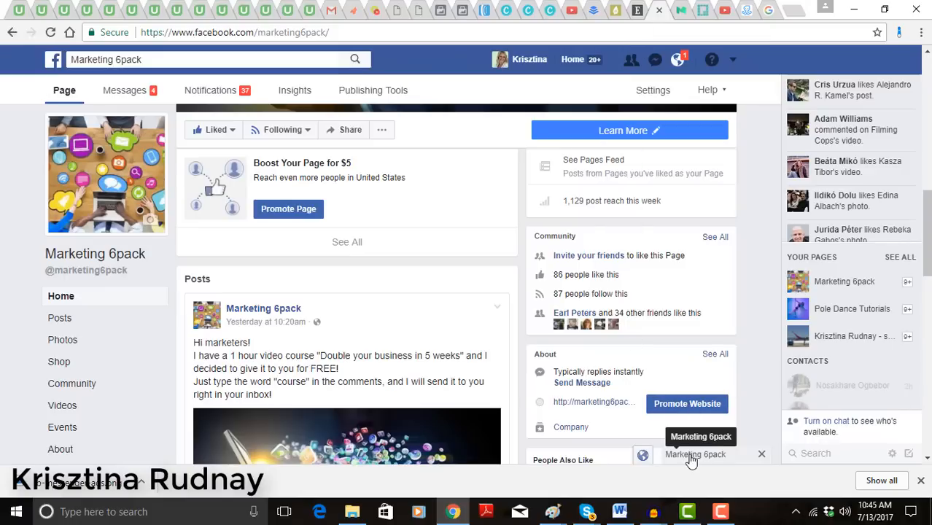
- Open the Marketing 6pack Messenger chat showing the earlier 'course' prompt and reply
{"action": "left_click", "coordinate": [696, 454]}
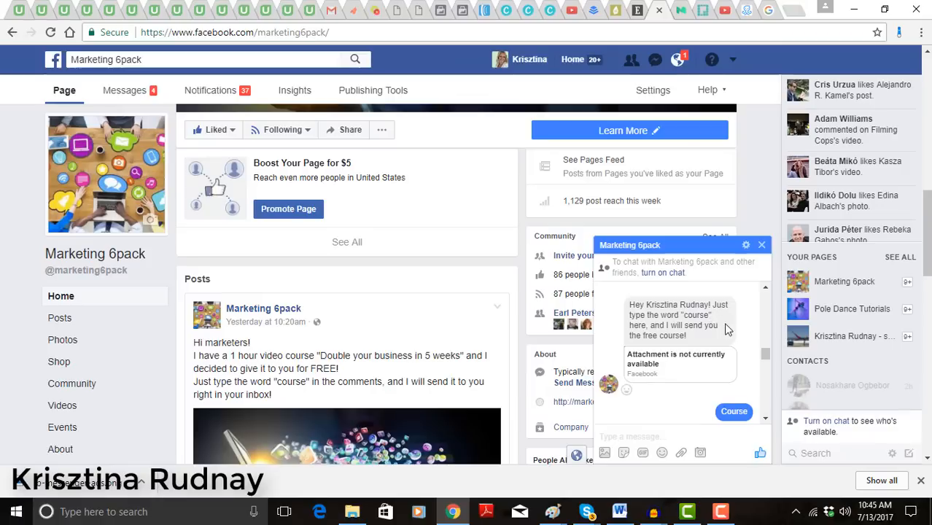
{"action": "mouse_move", "coordinate": [667, 336]}
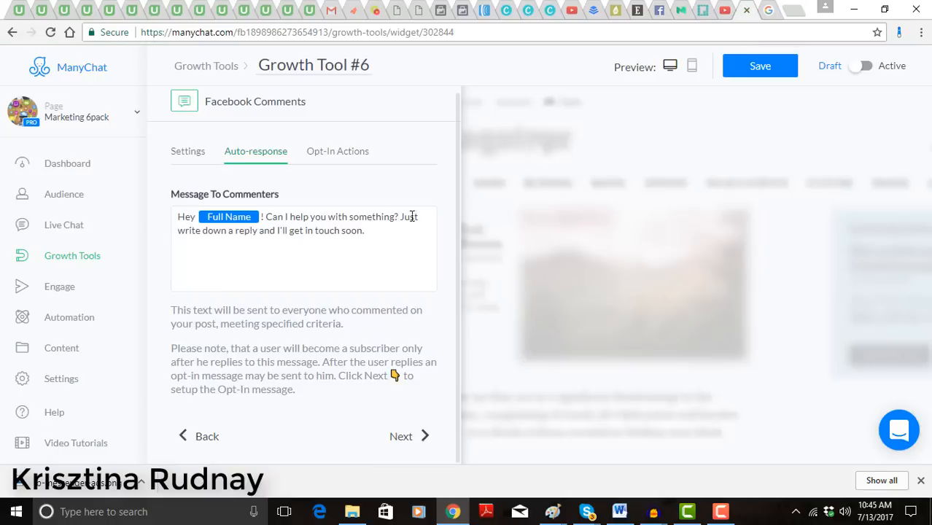
{"action": "mouse_move", "coordinate": [310, 243]}
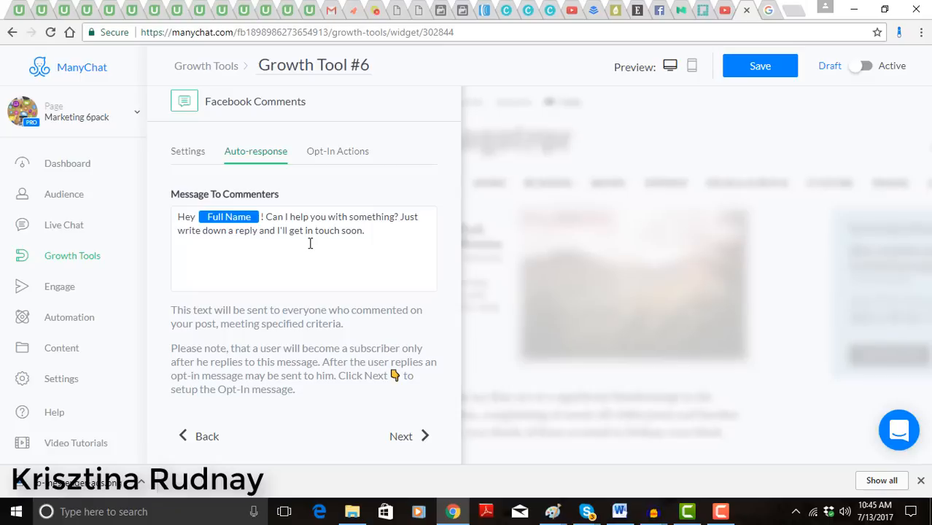
{"action": "mouse_move", "coordinate": [314, 312]}
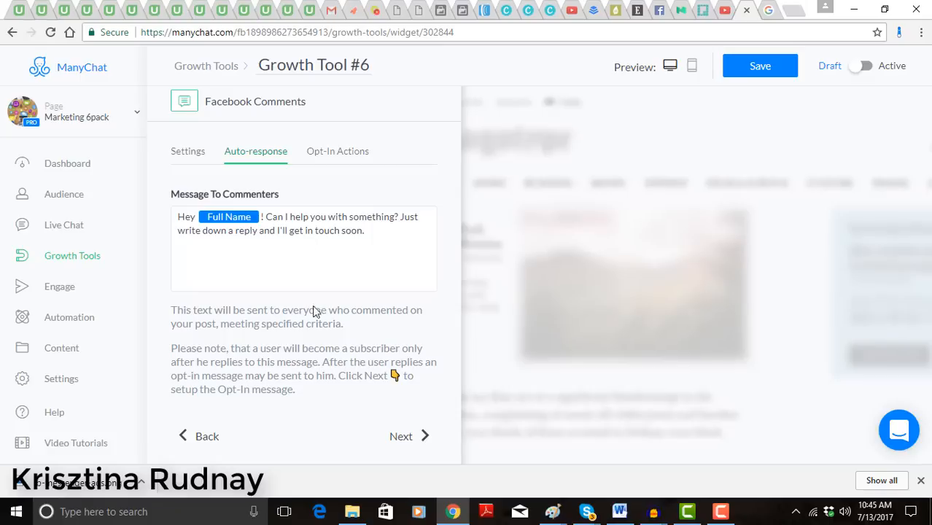
{"action": "mouse_move", "coordinate": [69, 316]}
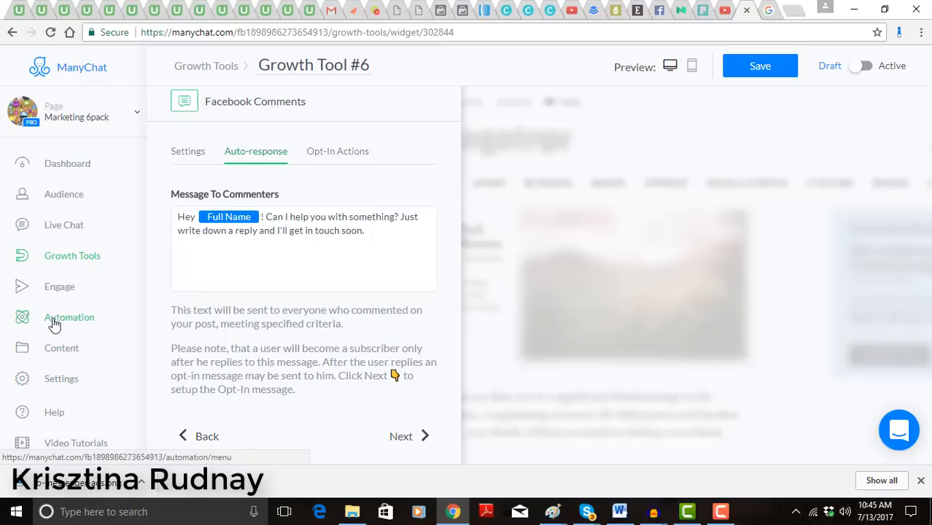
{"action": "mouse_move", "coordinate": [69, 263]}
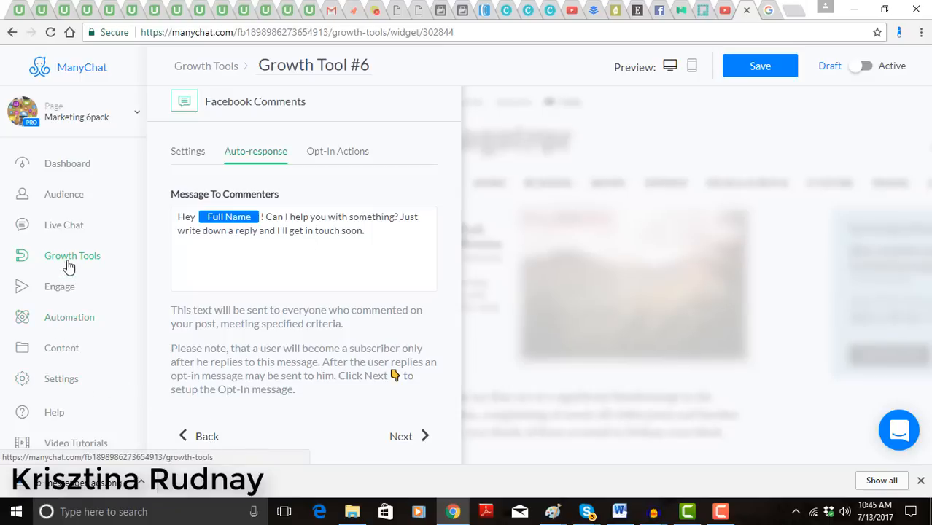
{"action": "mouse_move", "coordinate": [64, 322]}
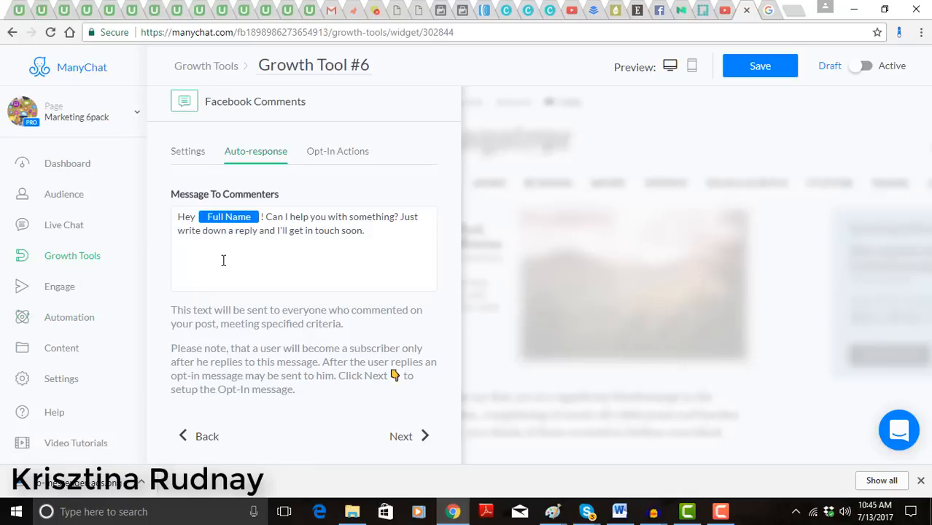
{"action": "mouse_move", "coordinate": [60, 312]}
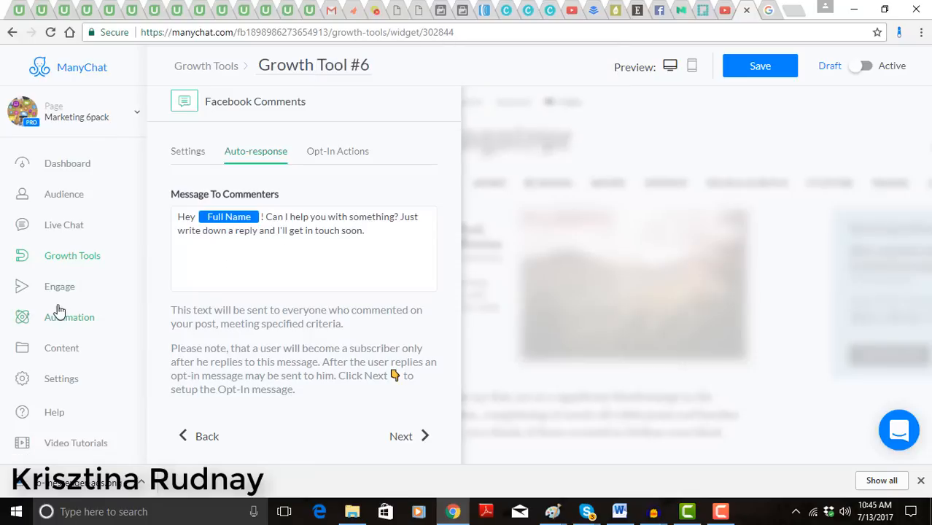
{"action": "mouse_move", "coordinate": [69, 316]}
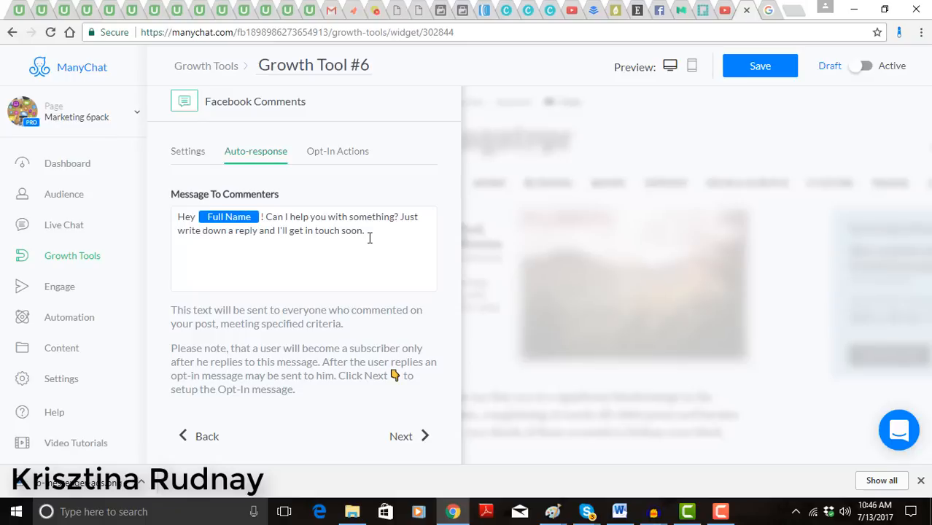
{"action": "mouse_move", "coordinate": [338, 171]}
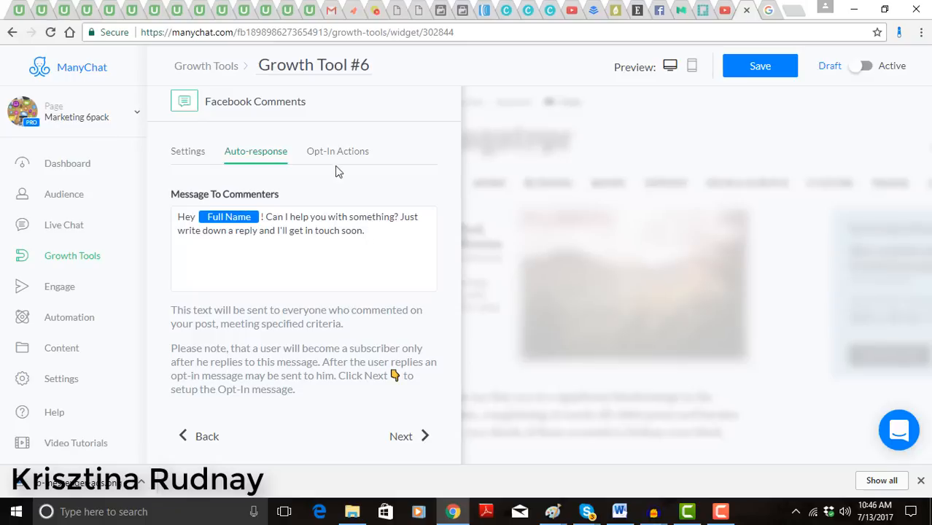
{"action": "mouse_move", "coordinate": [375, 253]}
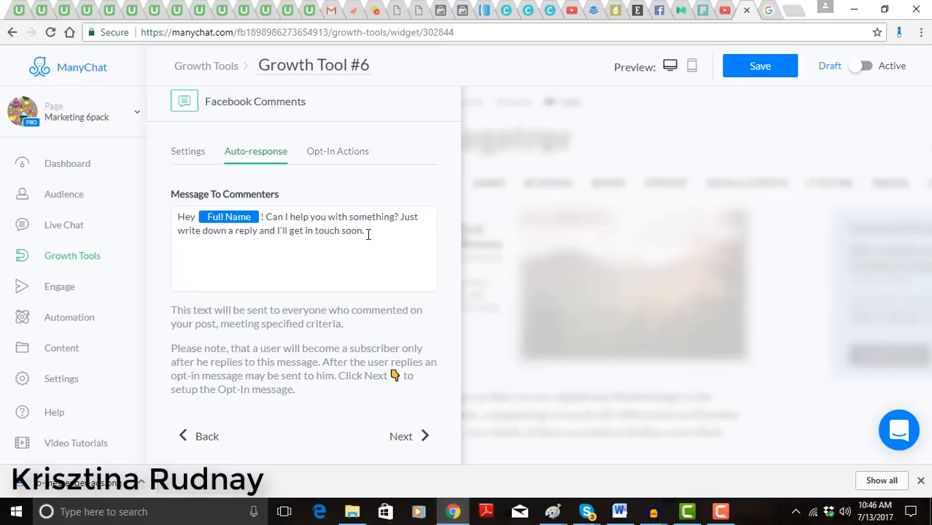
{"action": "mouse_move", "coordinate": [337, 157]}
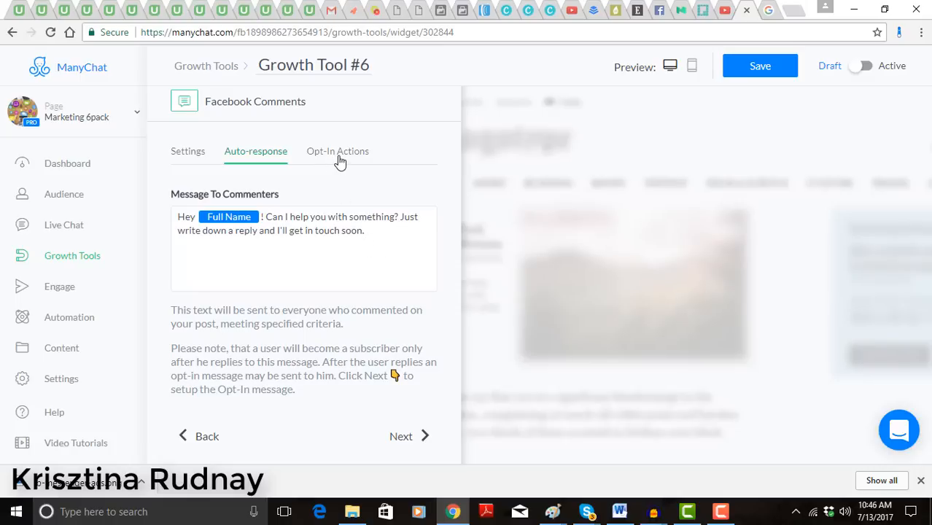
- Show the growth tool's Opt-In Actions, where the opt-in message is set not to send
{"action": "left_click", "coordinate": [338, 151]}
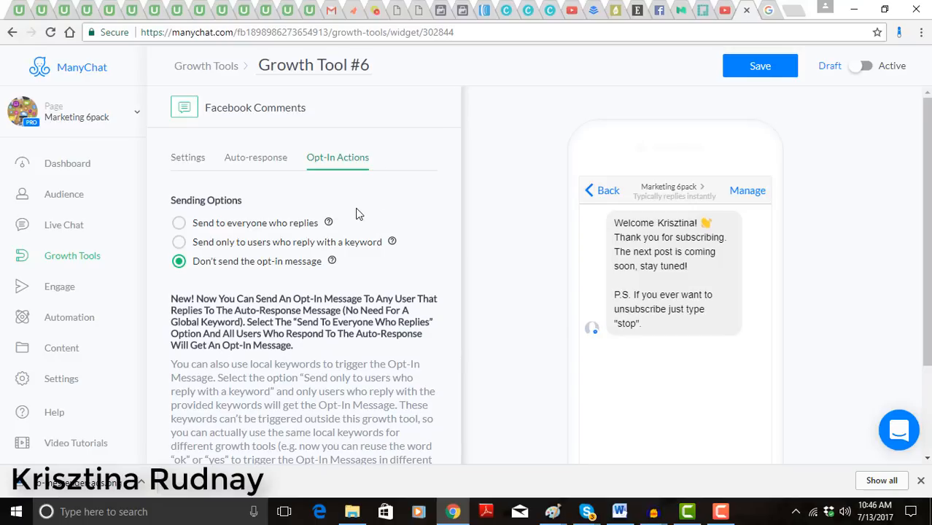
{"action": "mouse_move", "coordinate": [211, 271]}
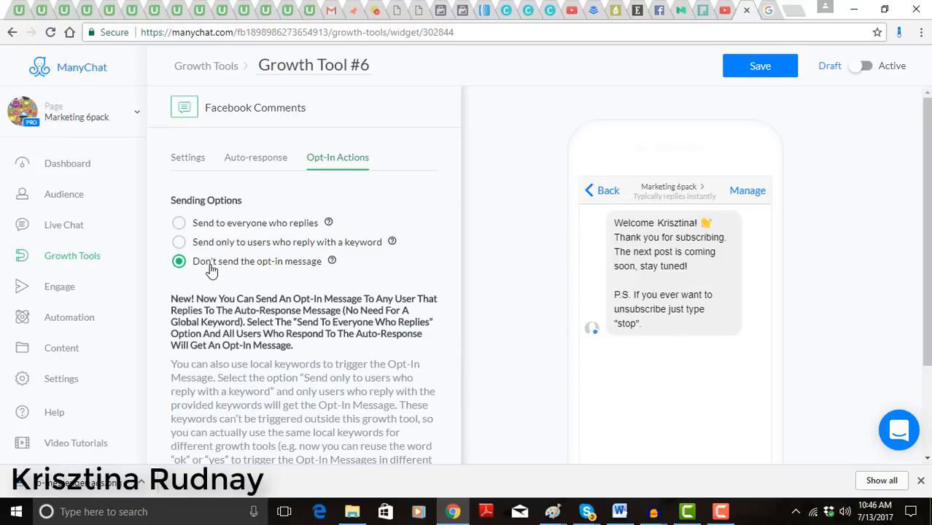
{"action": "mouse_move", "coordinate": [318, 273]}
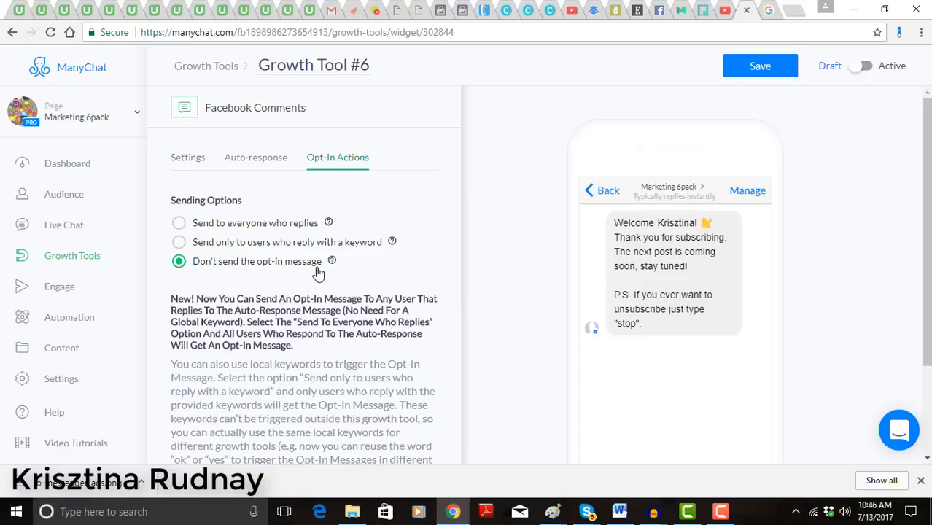
{"action": "mouse_move", "coordinate": [321, 266]}
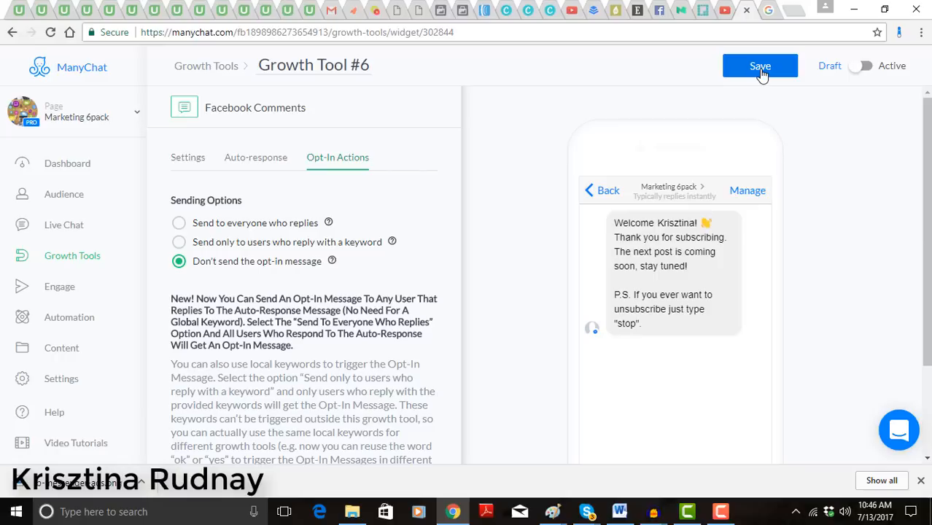
- Save Growth Tool #6 as a draft, go back to the Growth Tools list, and reopen it
{"action": "left_click", "coordinate": [760, 66]}
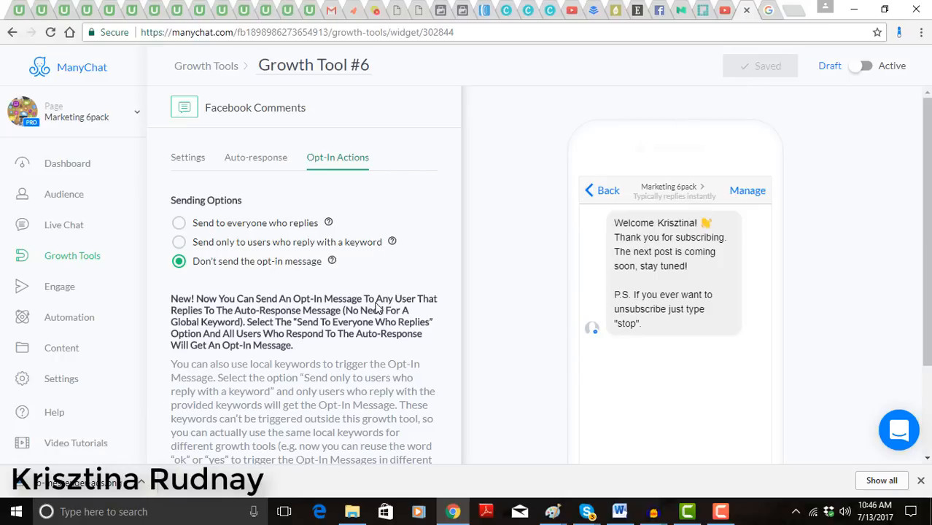
{"action": "mouse_move", "coordinate": [204, 66]}
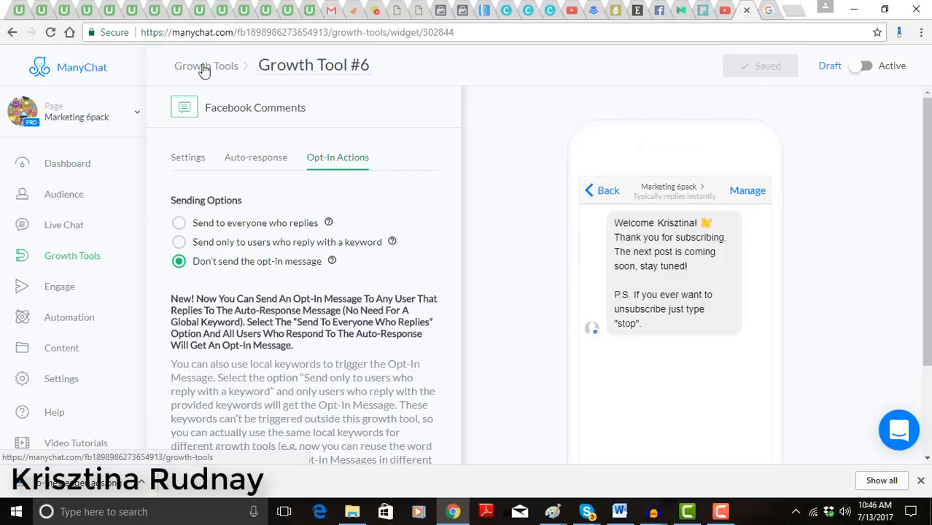
{"action": "left_click", "coordinate": [205, 64]}
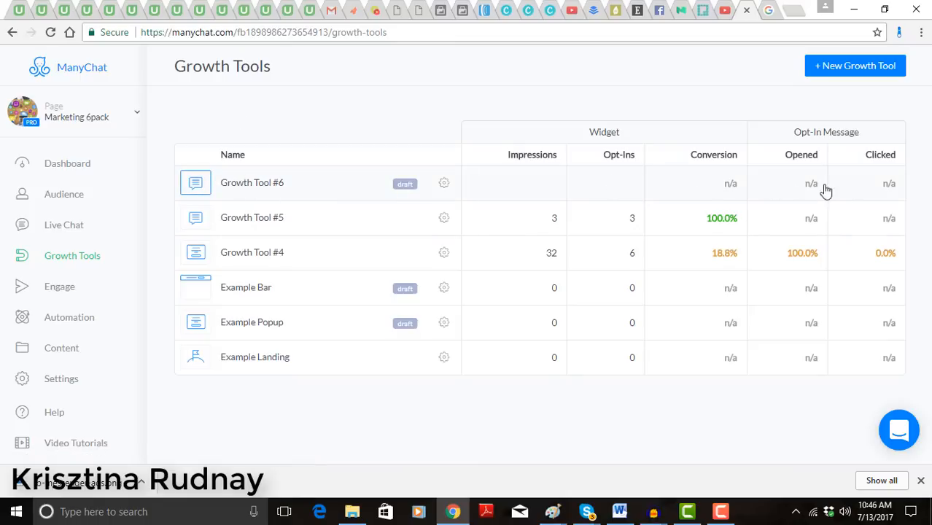
{"action": "mouse_move", "coordinate": [428, 203]}
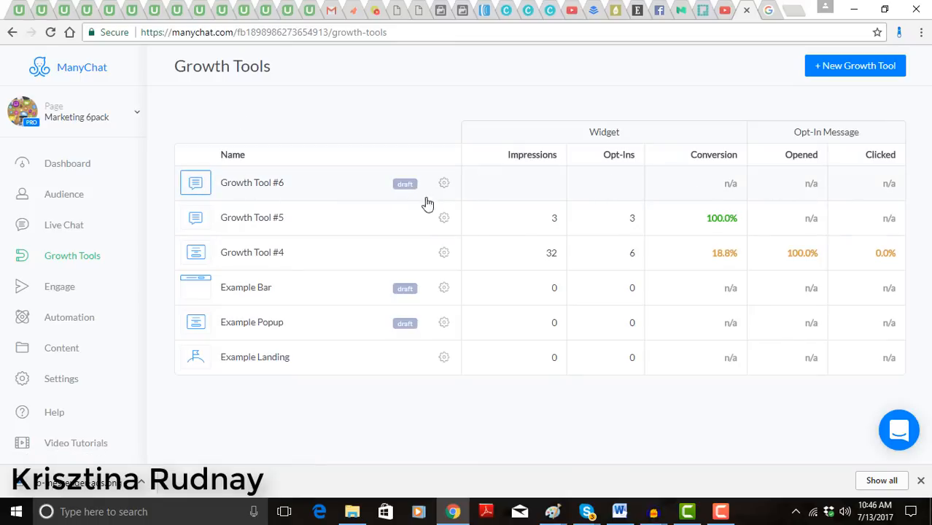
{"action": "mouse_move", "coordinate": [285, 184]}
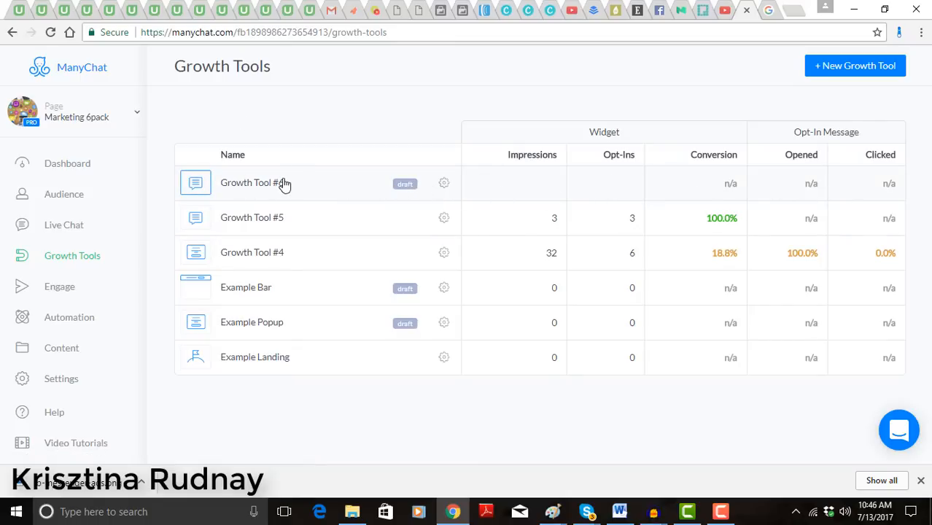
{"action": "left_click", "coordinate": [252, 182]}
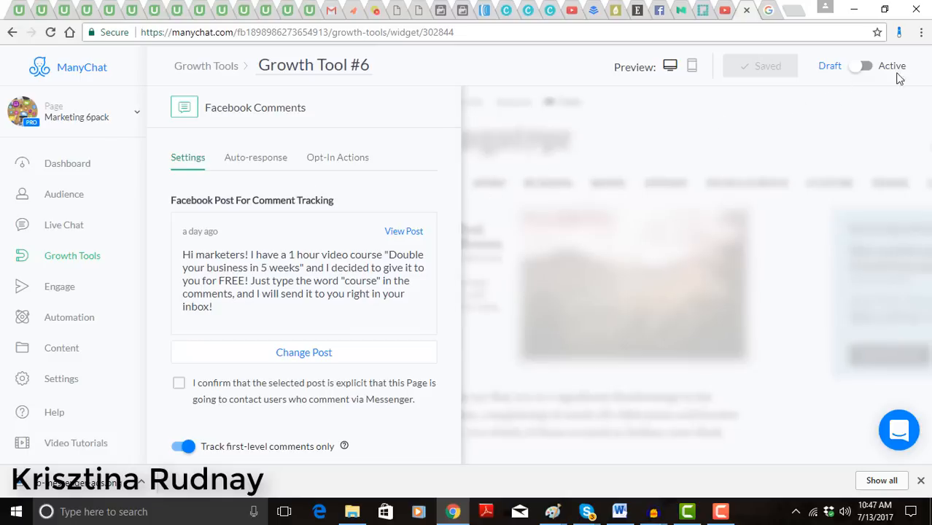
- Confirm Messenger contact consent, switch Growth Tool #6 to Active, and leave for the Facebook page
{"action": "left_click", "coordinate": [864, 66]}
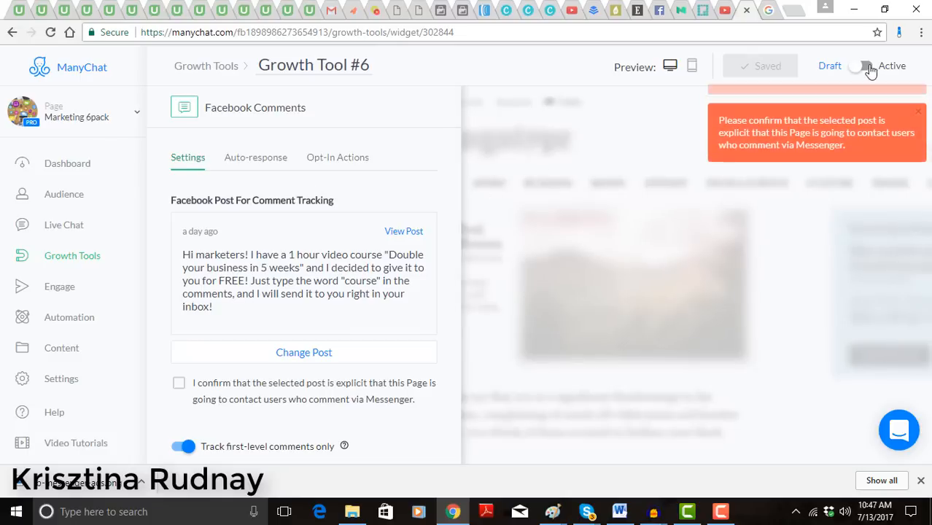
{"action": "left_click", "coordinate": [864, 65]}
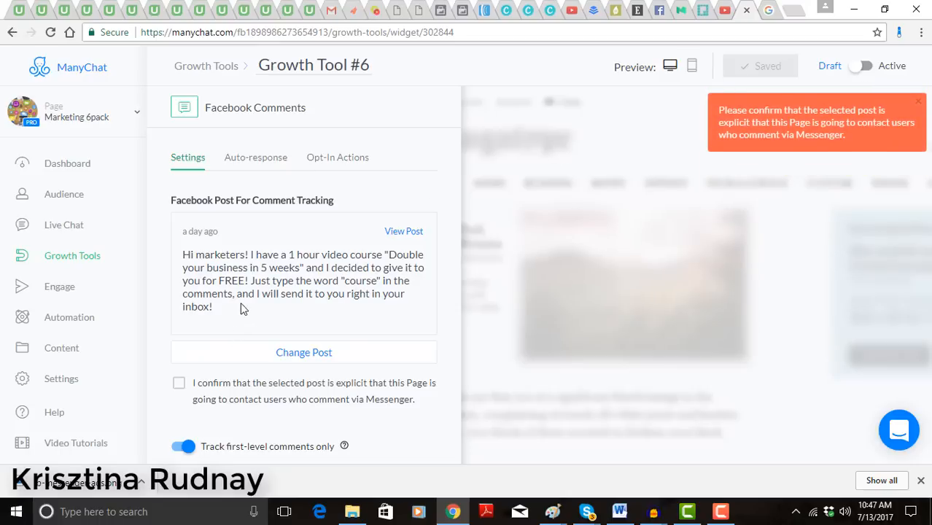
{"action": "left_click", "coordinate": [179, 383]}
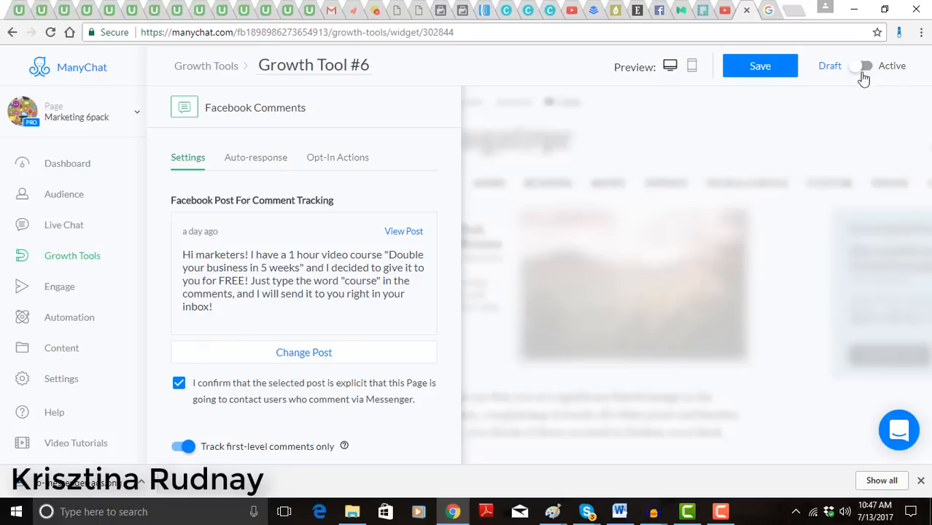
{"action": "left_click", "coordinate": [864, 66]}
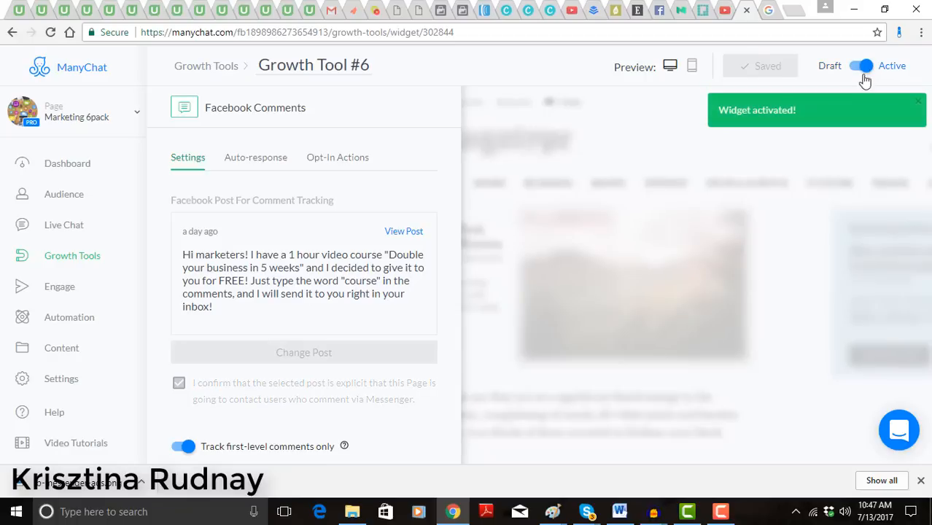
{"action": "mouse_move", "coordinate": [205, 66]}
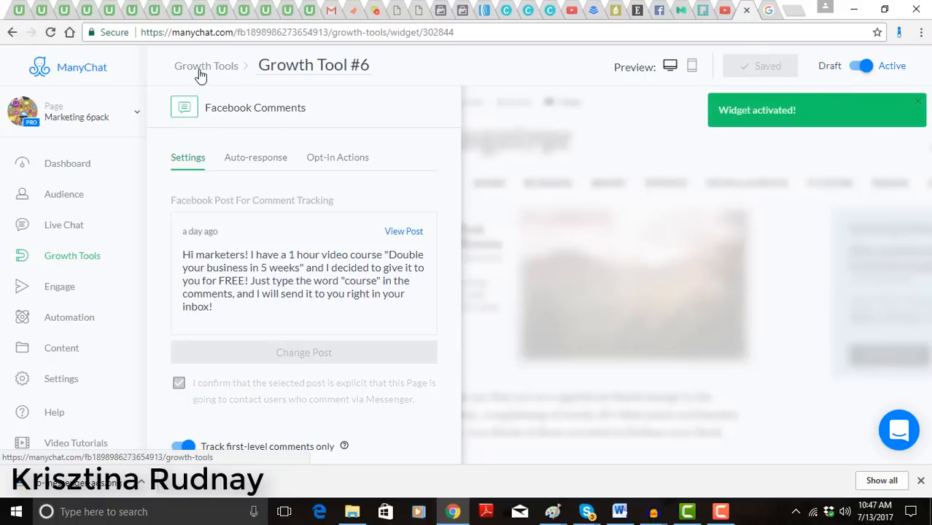
{"action": "left_click", "coordinate": [206, 65]}
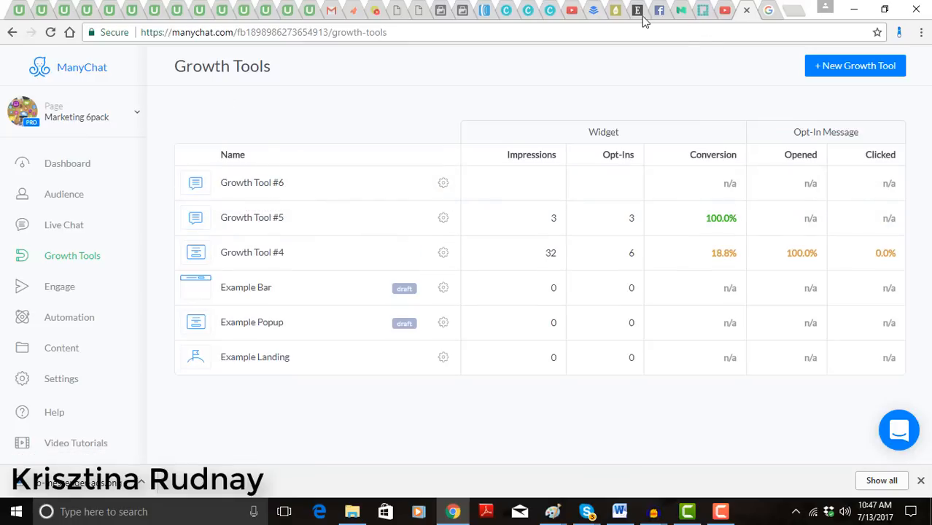
{"action": "left_click", "coordinate": [658, 10]}
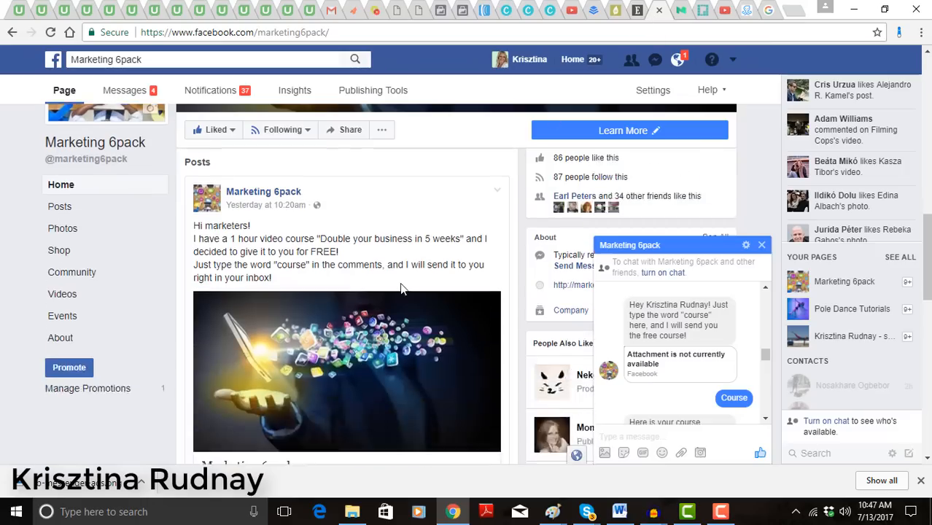
- Scroll through the Facebook course post and its comments, then return to ManyChat's Growth Tools
{"action": "scroll", "scroll_direction": "down", "scroll_amount": 3}
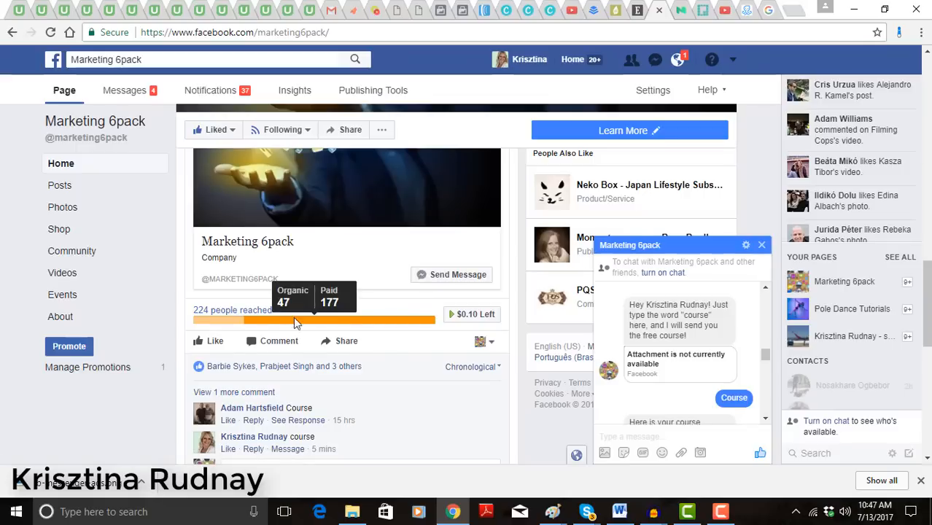
{"action": "mouse_move", "coordinate": [426, 327]}
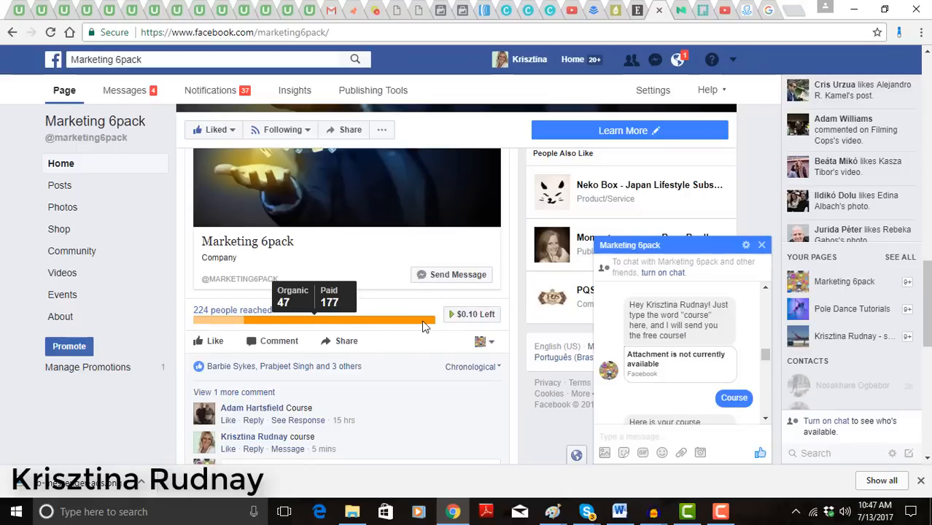
{"action": "scroll", "scroll_direction": "up", "scroll_amount": 3}
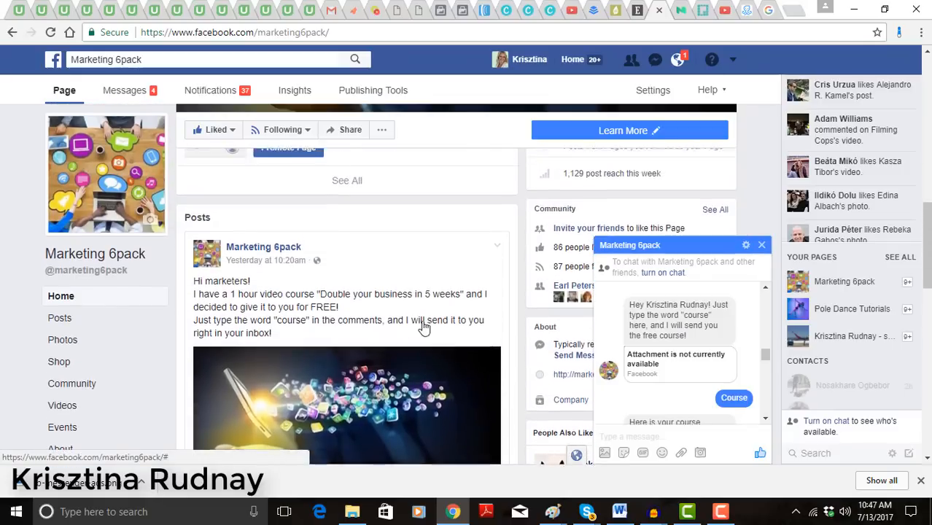
{"action": "scroll", "scroll_direction": "up", "scroll_amount": 3}
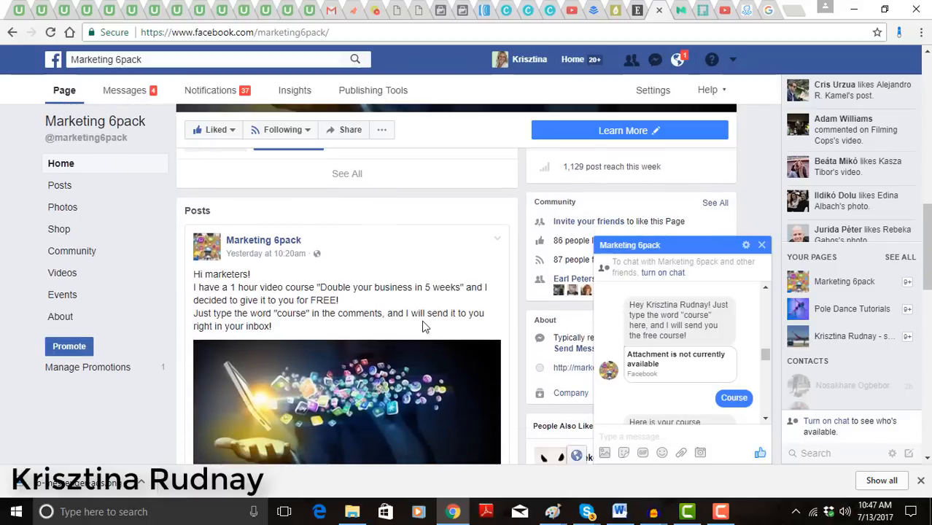
{"action": "left_click", "coordinate": [656, 436]}
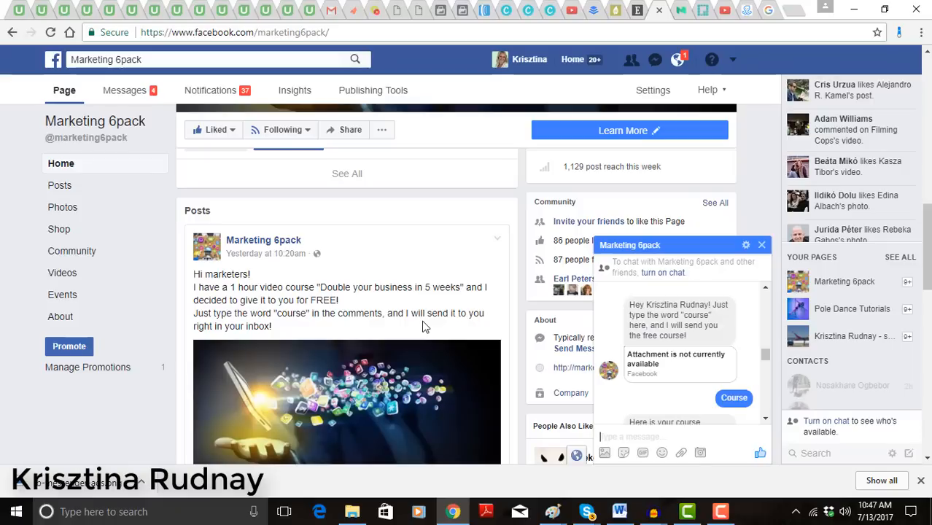
{"action": "mouse_move", "coordinate": [770, 14]}
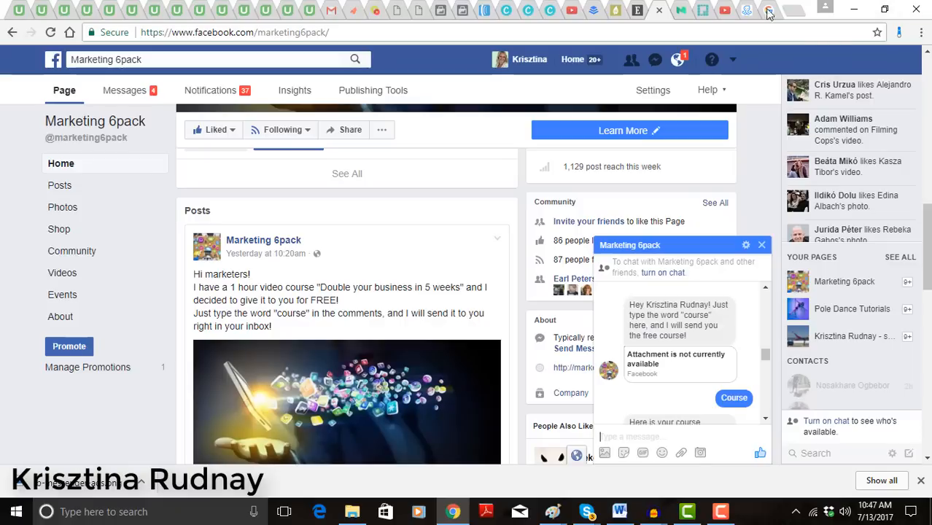
{"action": "mouse_move", "coordinate": [747, 11]}
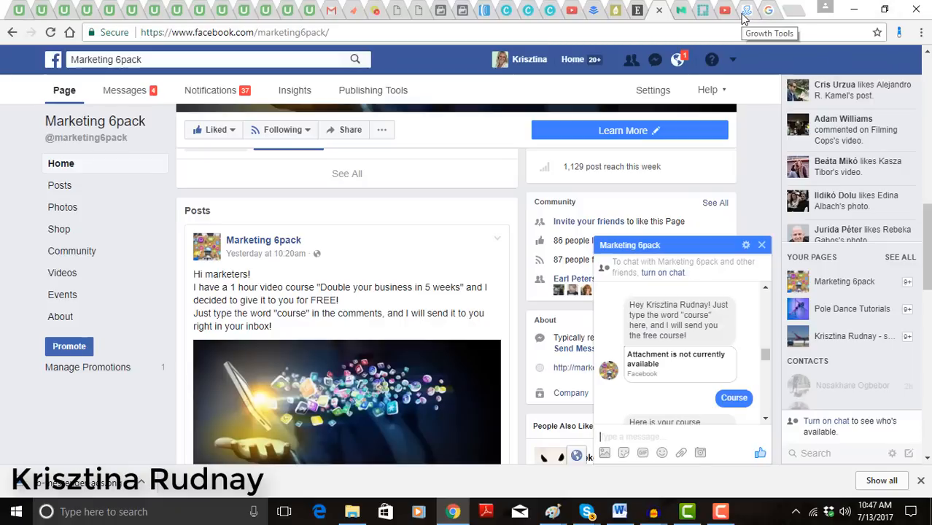
{"action": "left_click", "coordinate": [745, 10]}
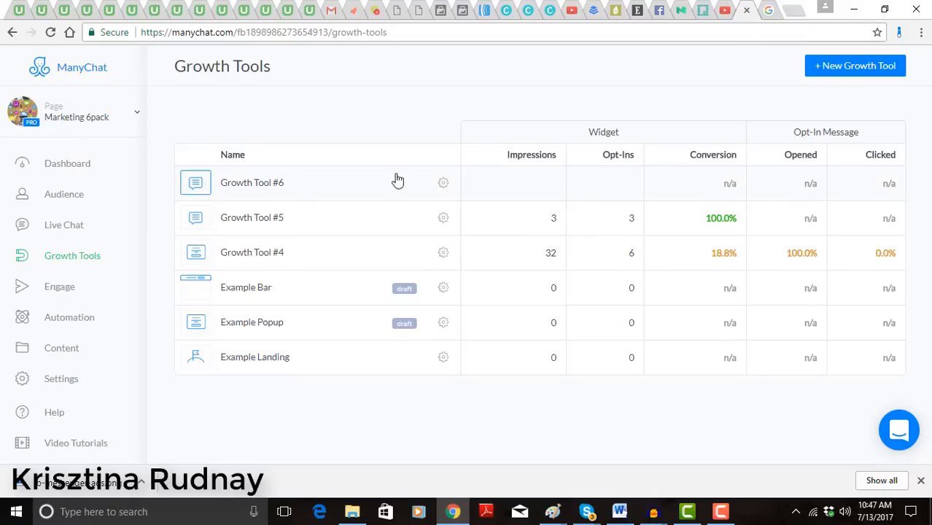
- Delete Growth Tool #6 from its gear menu and confirm the deletion
{"action": "left_click", "coordinate": [444, 182]}
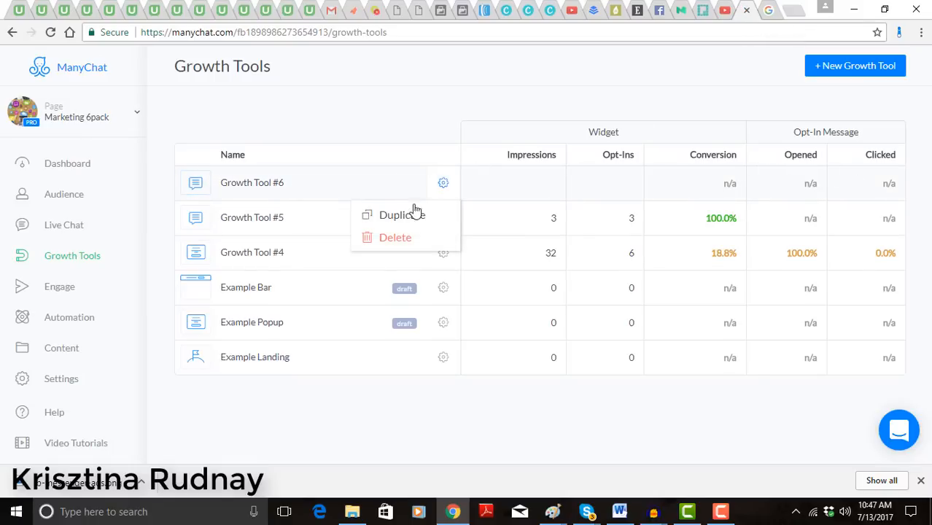
{"action": "left_click", "coordinate": [395, 237]}
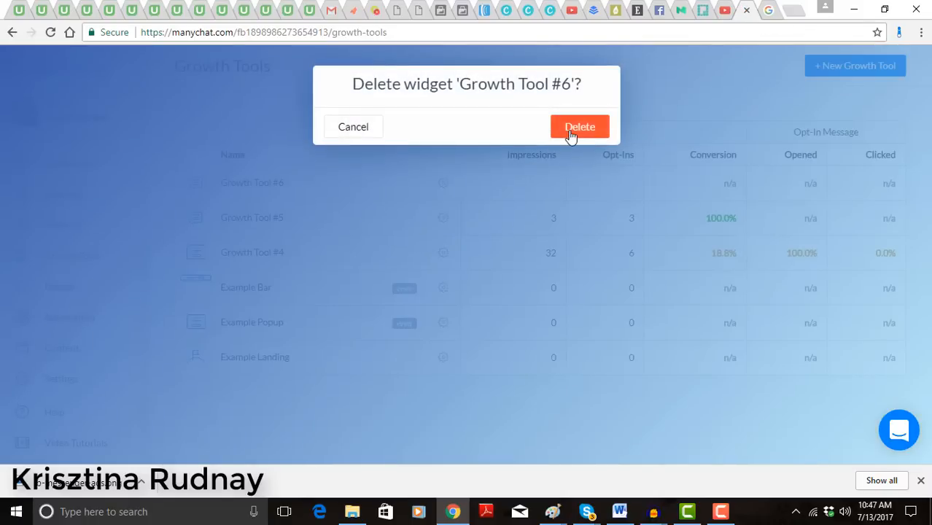
{"action": "left_click", "coordinate": [580, 126]}
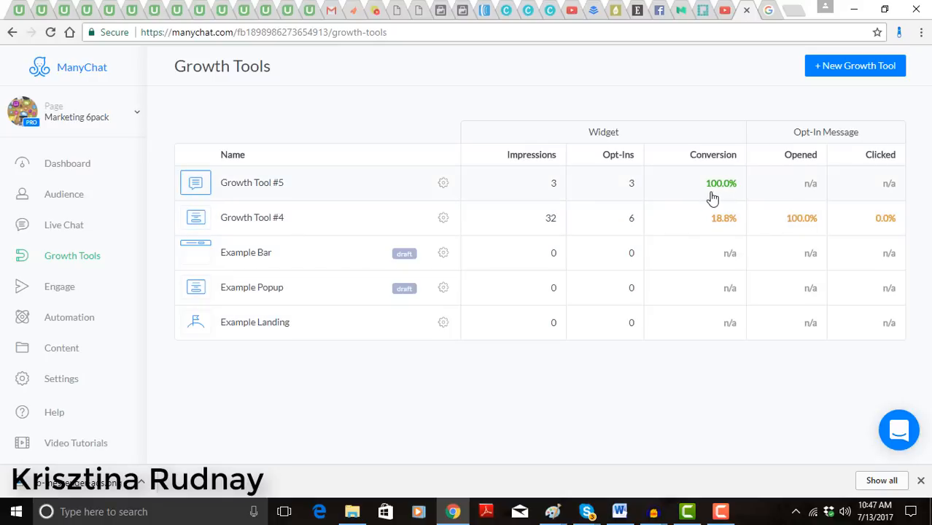
{"action": "mouse_move", "coordinate": [720, 197]}
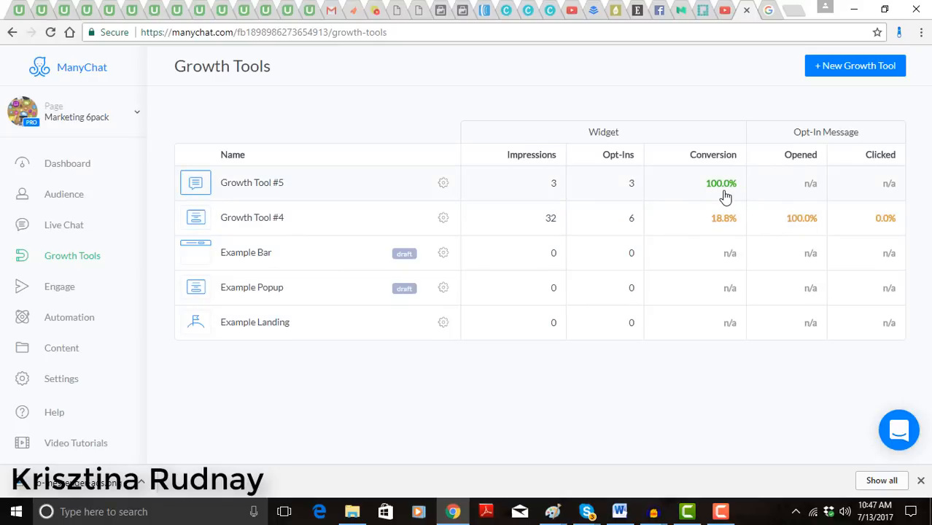
{"action": "mouse_move", "coordinate": [549, 246]}
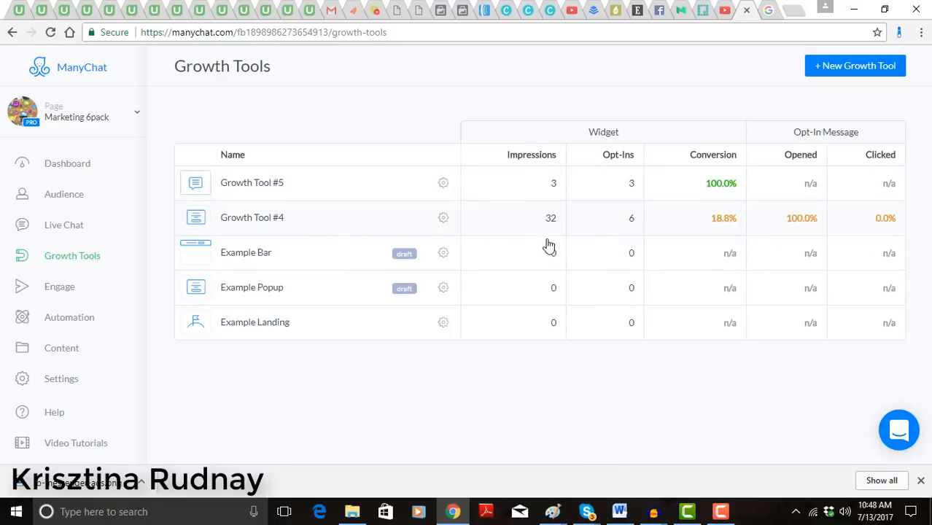
{"action": "mouse_move", "coordinate": [649, 257]}
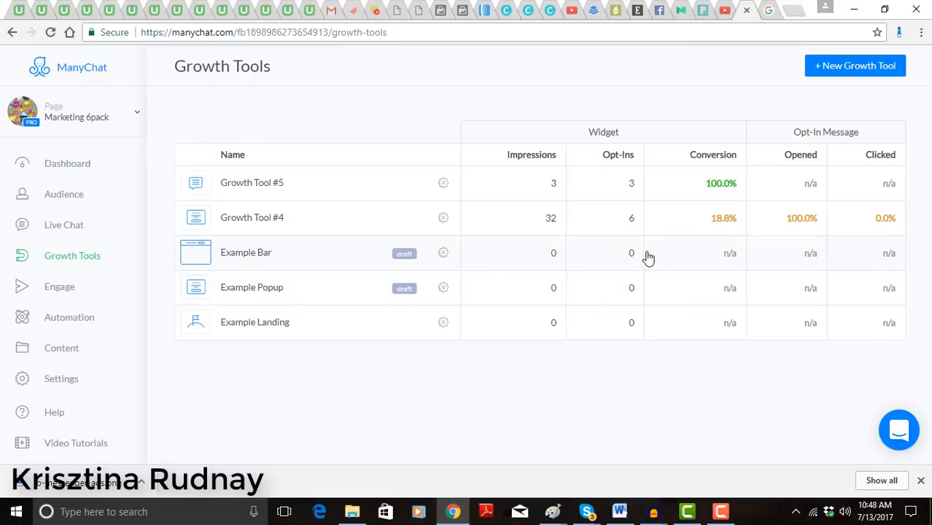
{"action": "mouse_move", "coordinate": [375, 151]}
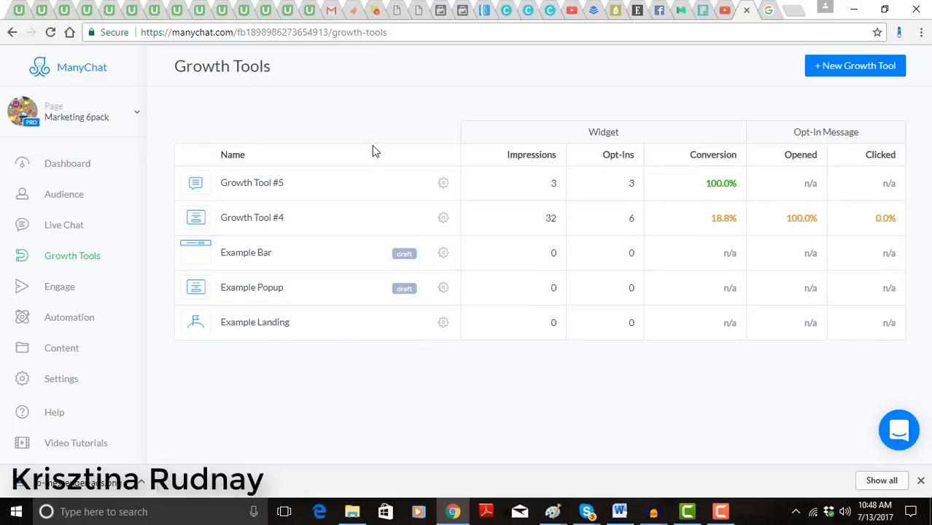